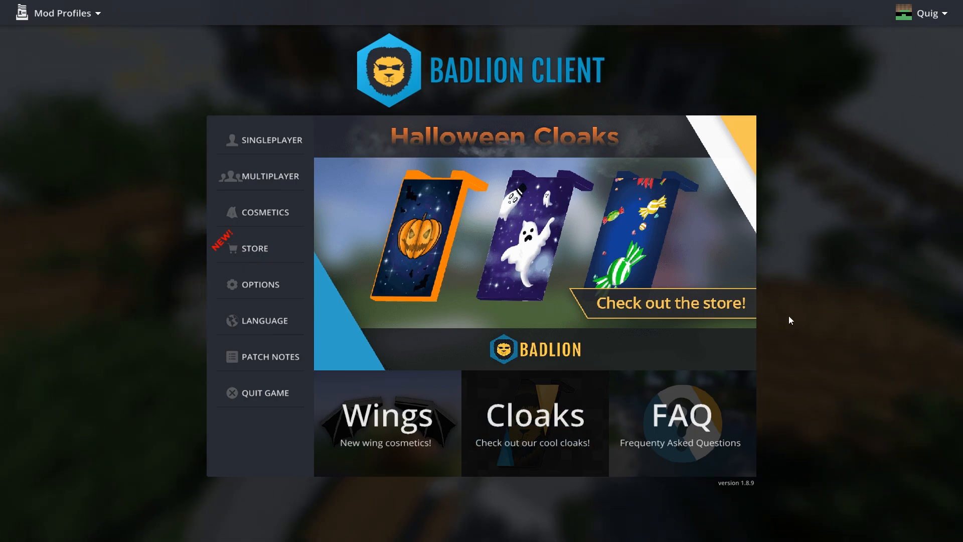
mouse_move(302, 252)
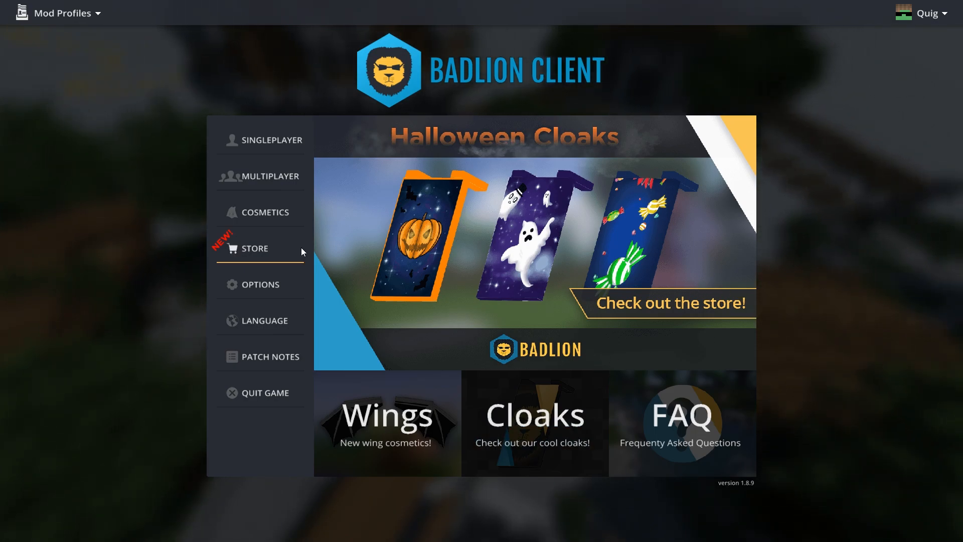
- Join the Skycade server from the Multiplayer list; the connection fails with a permanent ban message
left_click(267, 176)
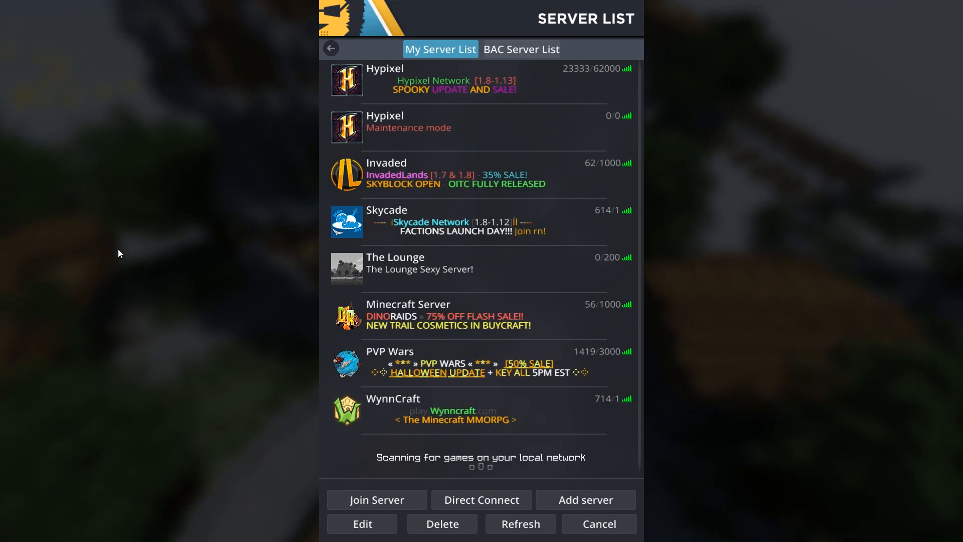
mouse_move(529, 141)
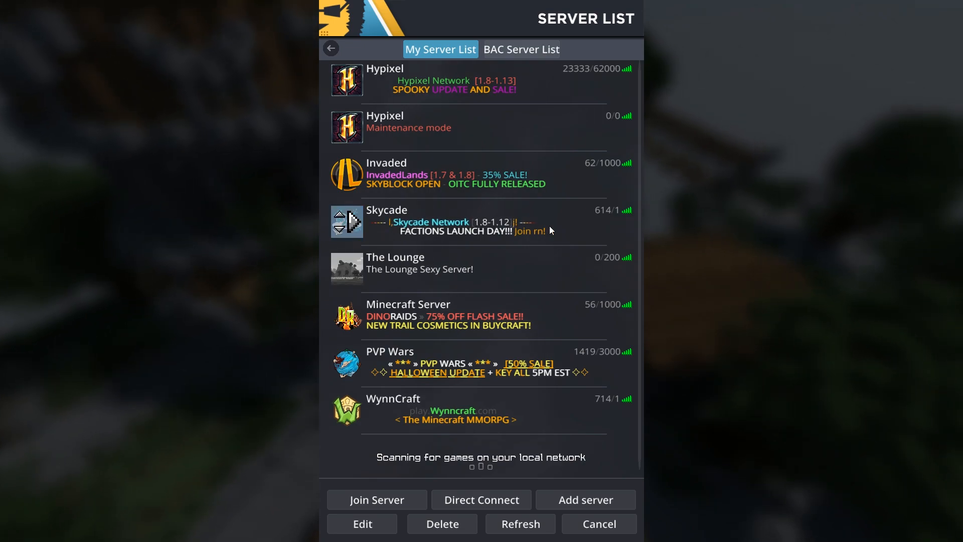
left_click(377, 500)
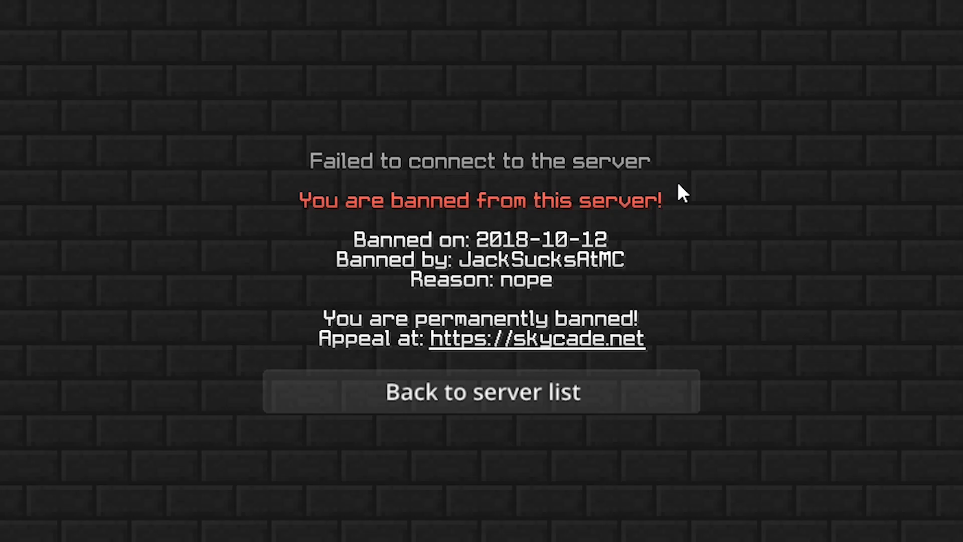
mouse_move(471, 280)
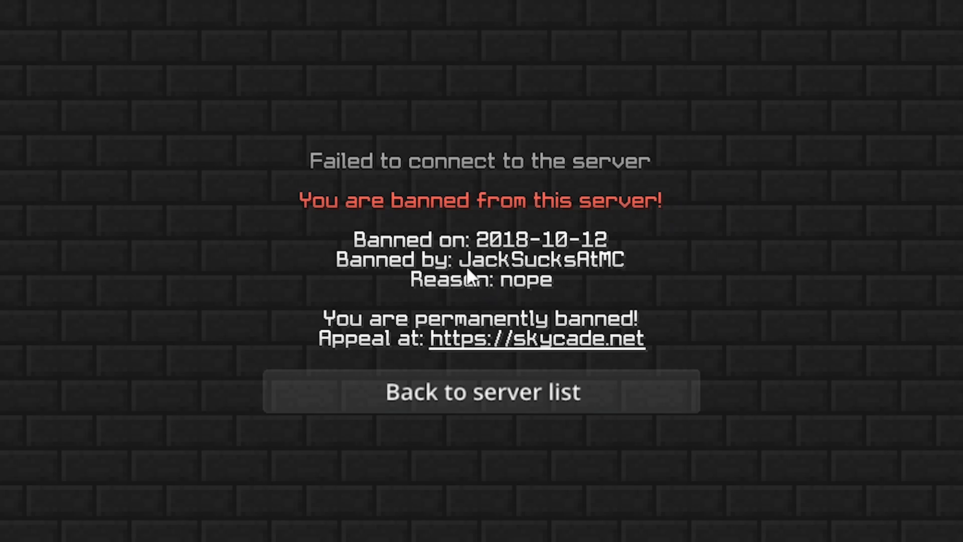
mouse_move(553, 305)
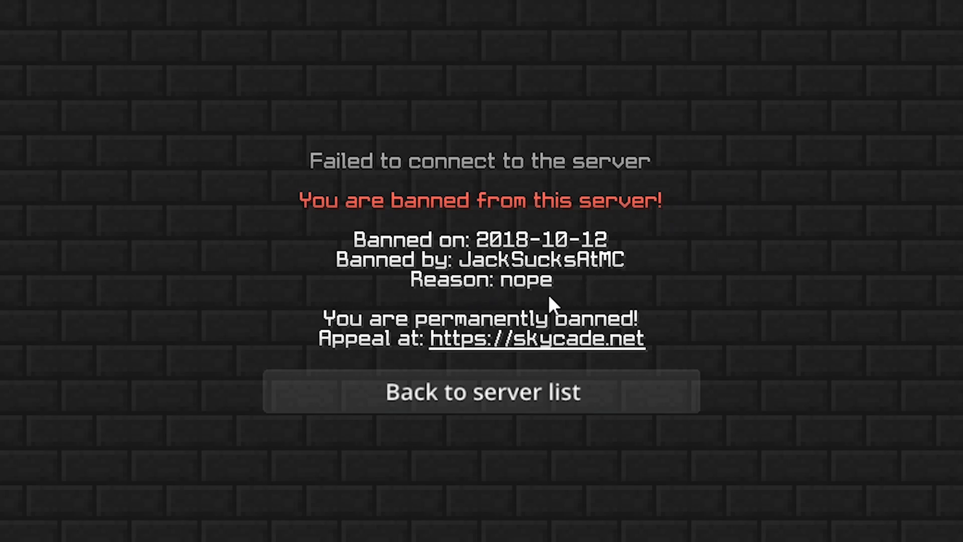
mouse_move(546, 349)
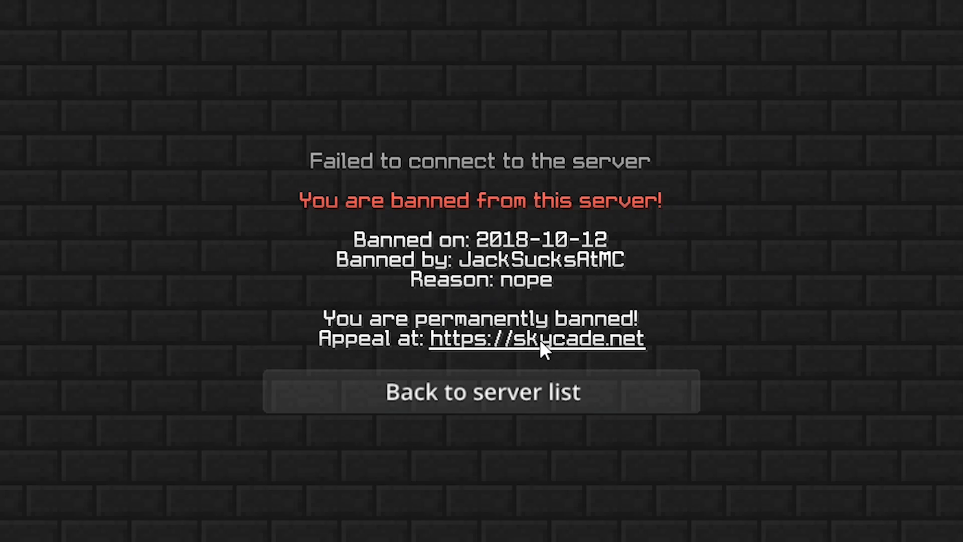
mouse_move(499, 297)
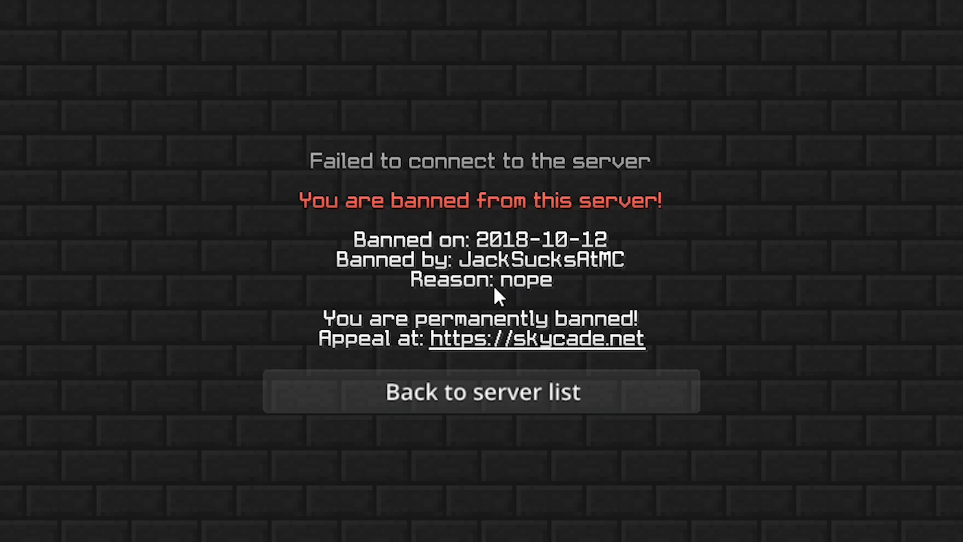
mouse_move(447, 295)
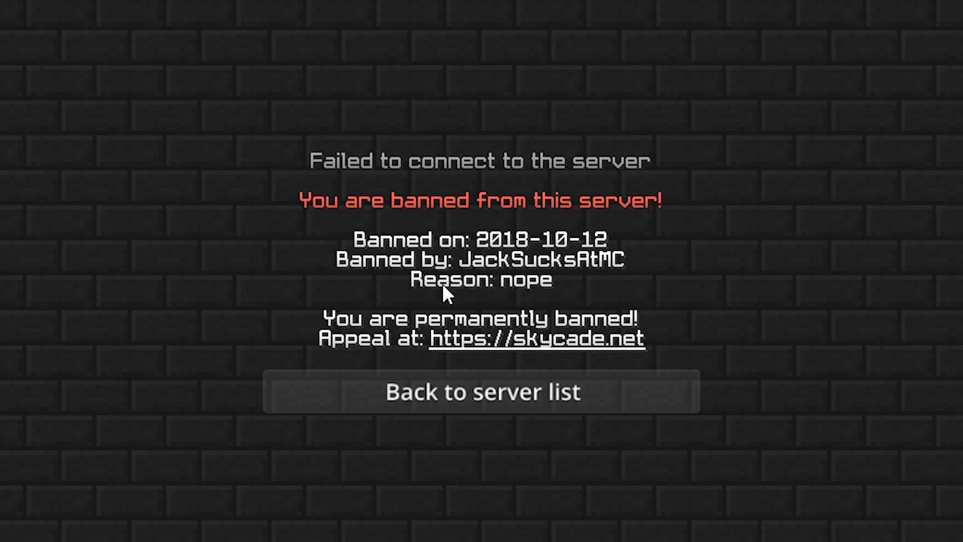
mouse_move(641, 301)
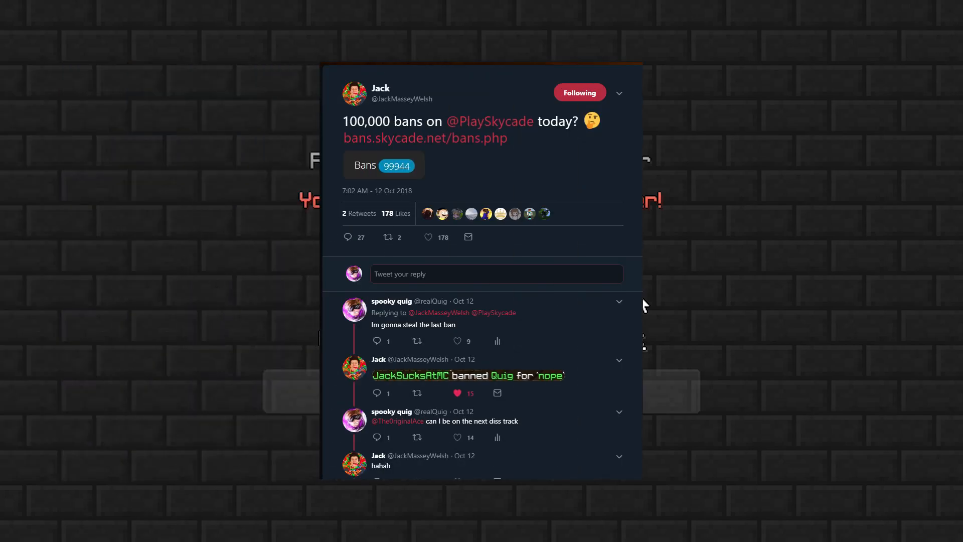
mouse_move(688, 318)
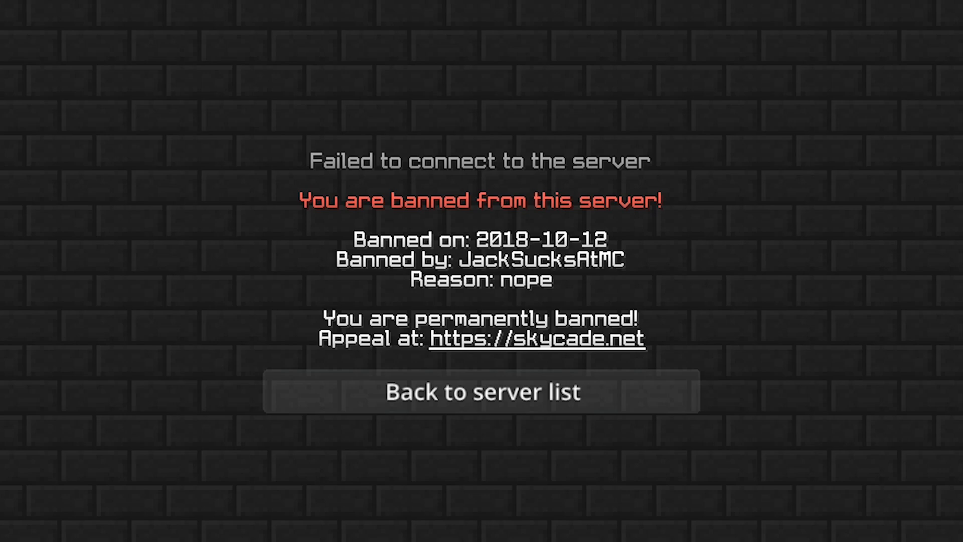
mouse_move(345, 298)
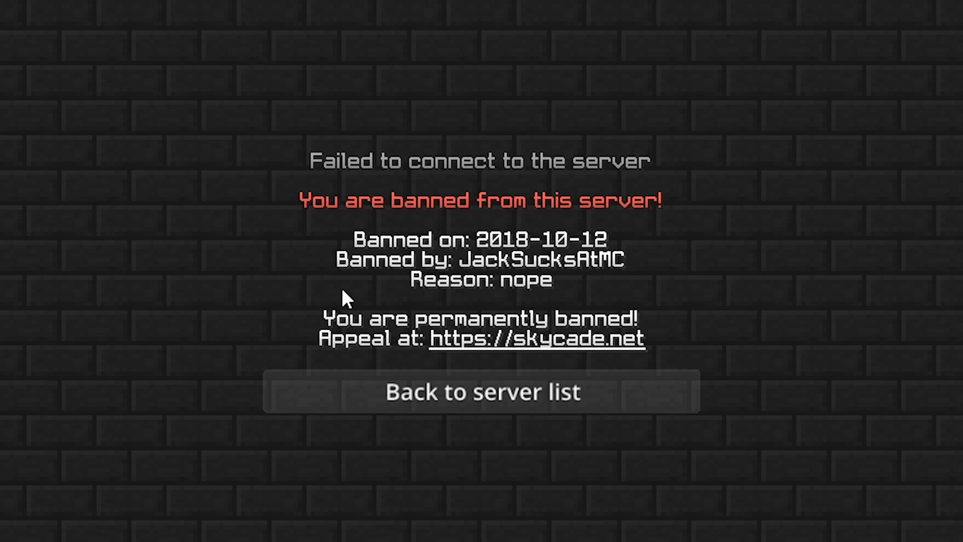
mouse_move(397, 313)
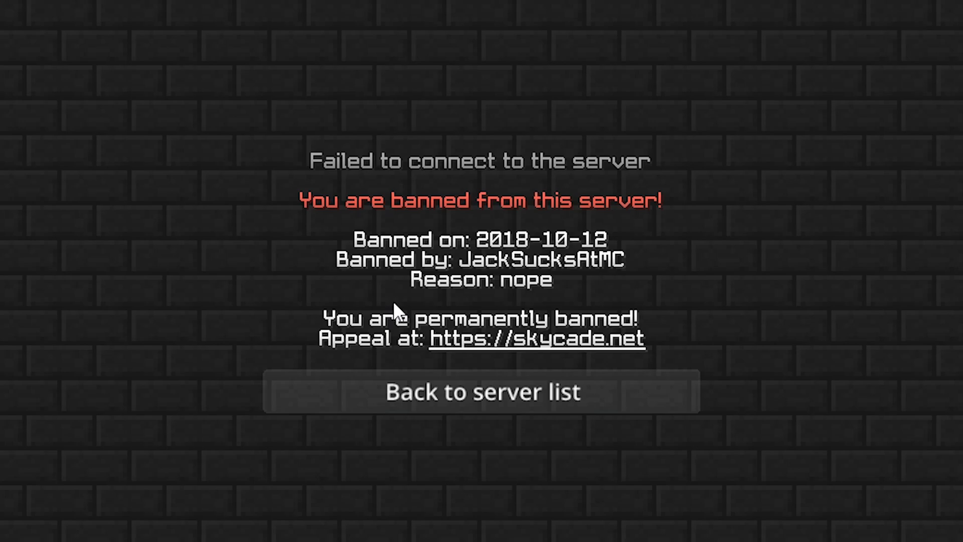
mouse_move(670, 393)
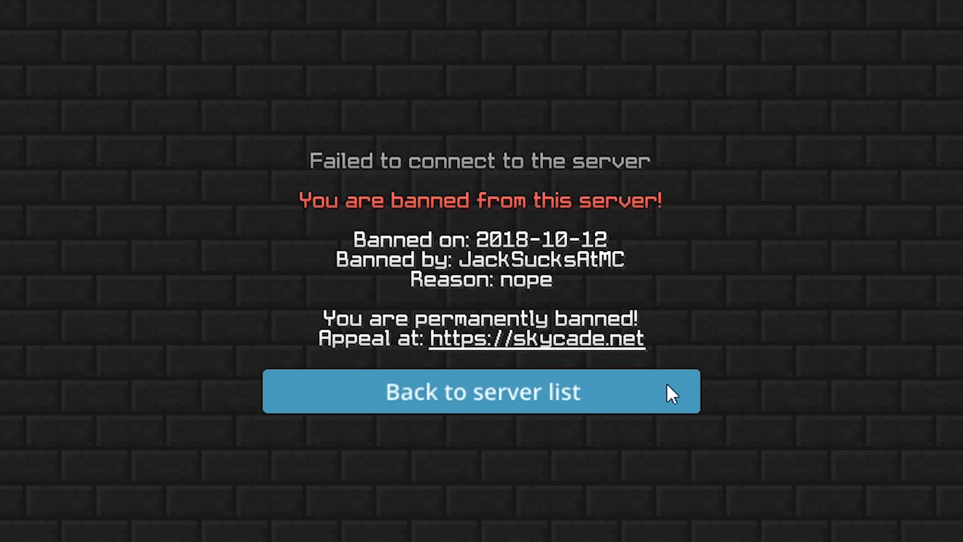
mouse_move(680, 403)
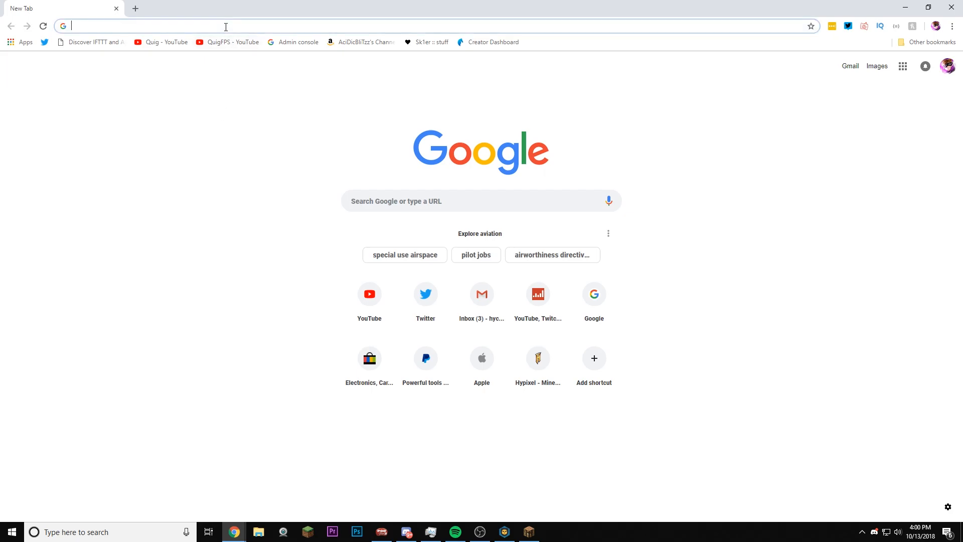
- Go to skycade.net and attempt Register, getting the Minecraft-only registration error
type("skycade.net")
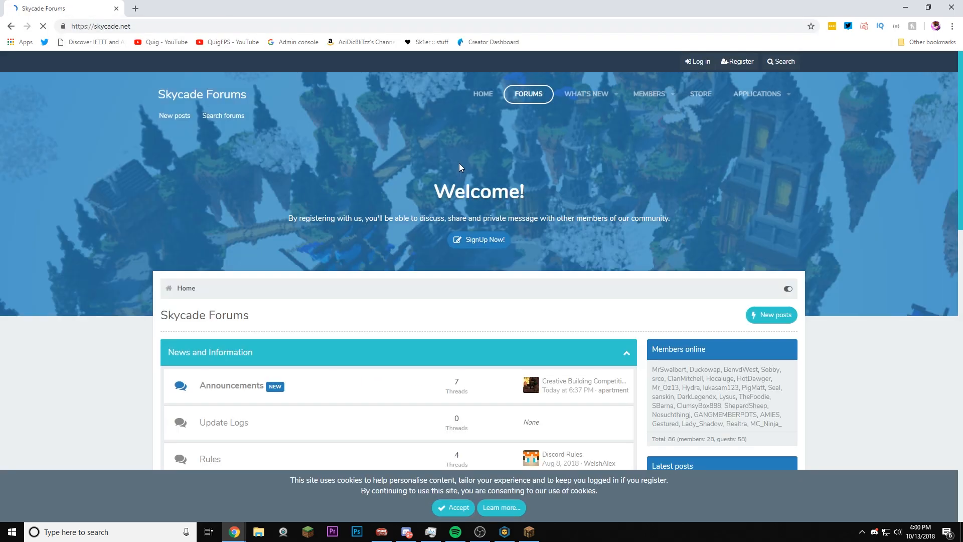
mouse_move(735, 62)
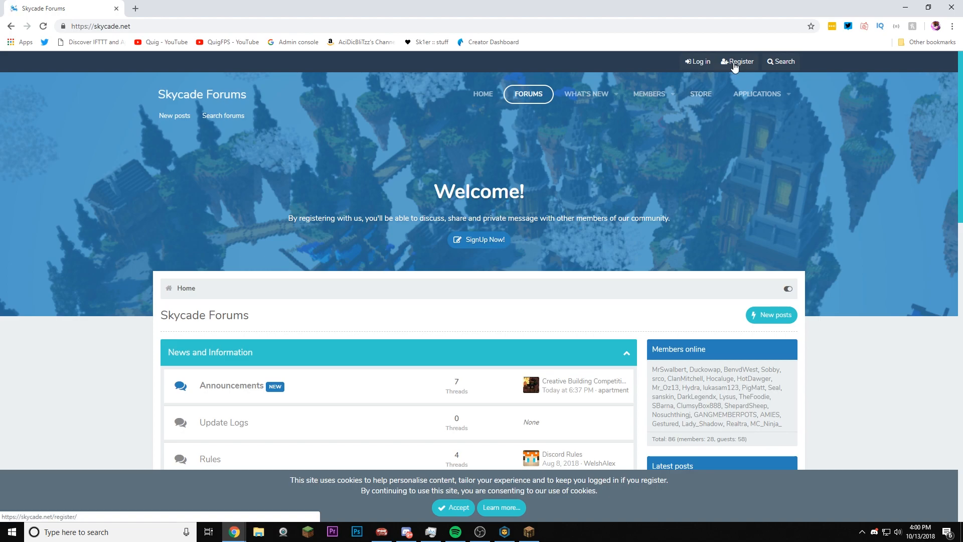
left_click(453, 508)
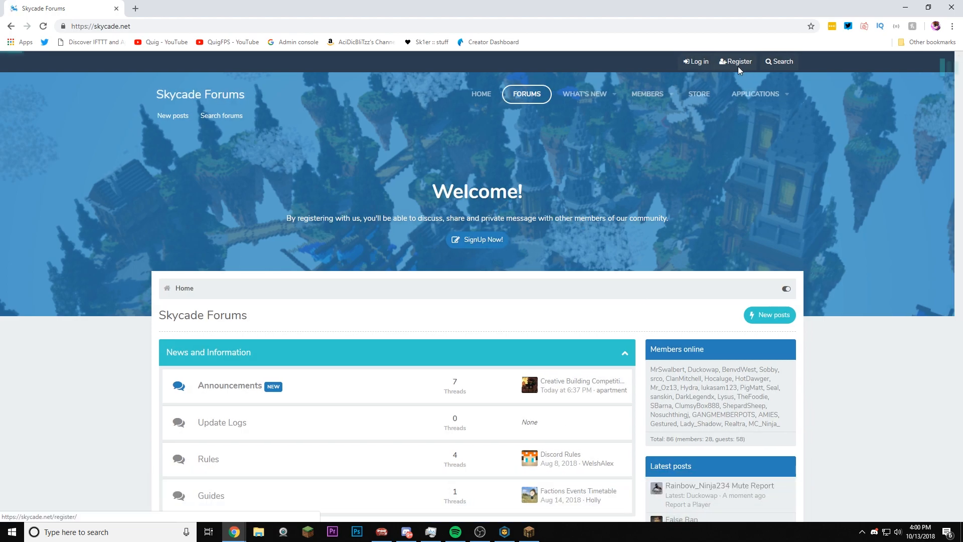
left_click(736, 61)
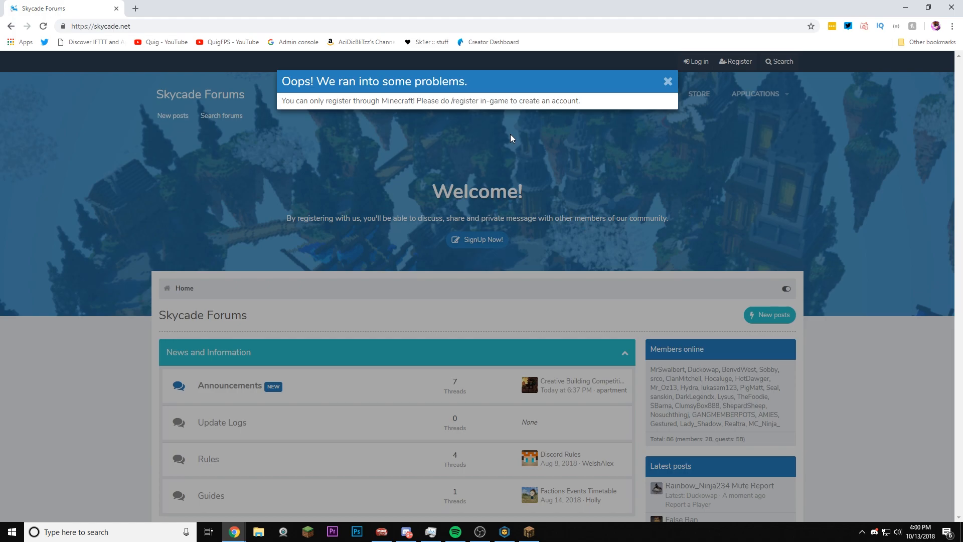
mouse_move(522, 48)
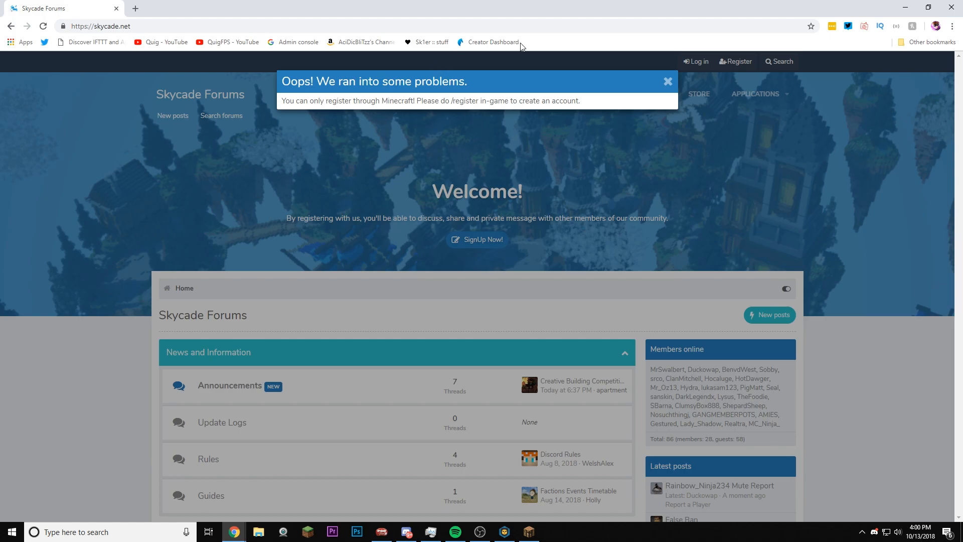
left_click(695, 61)
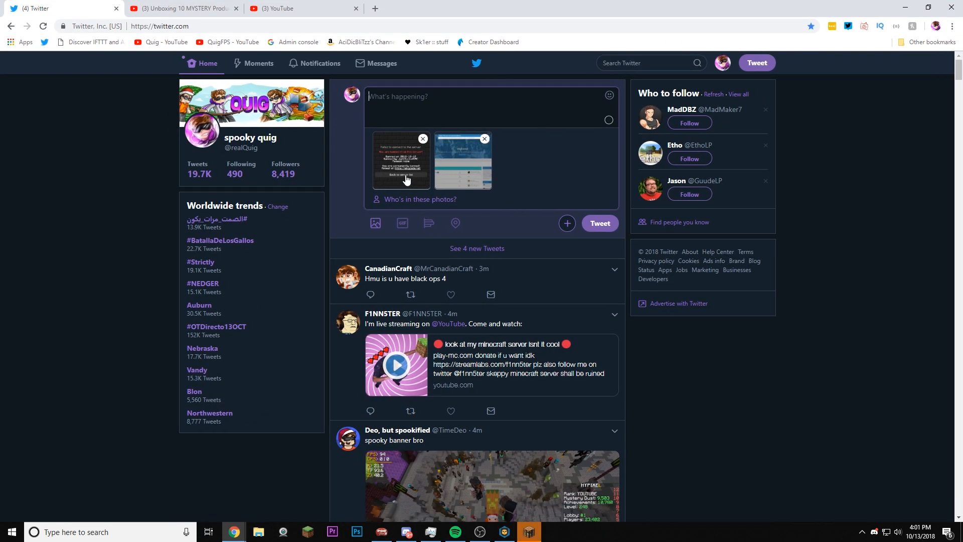
- Preview the attached ban screenshot in the draft tweet and close it
left_click(400, 161)
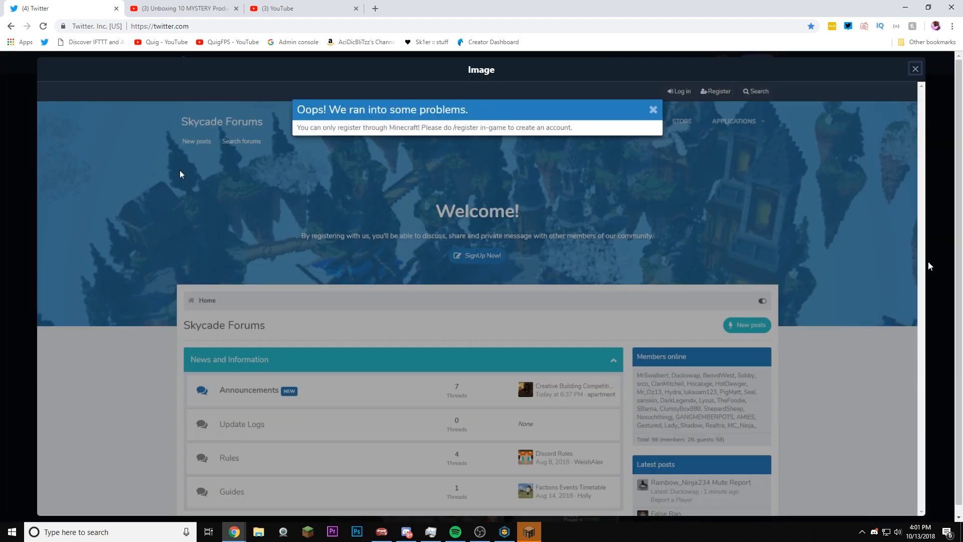
left_click(915, 68)
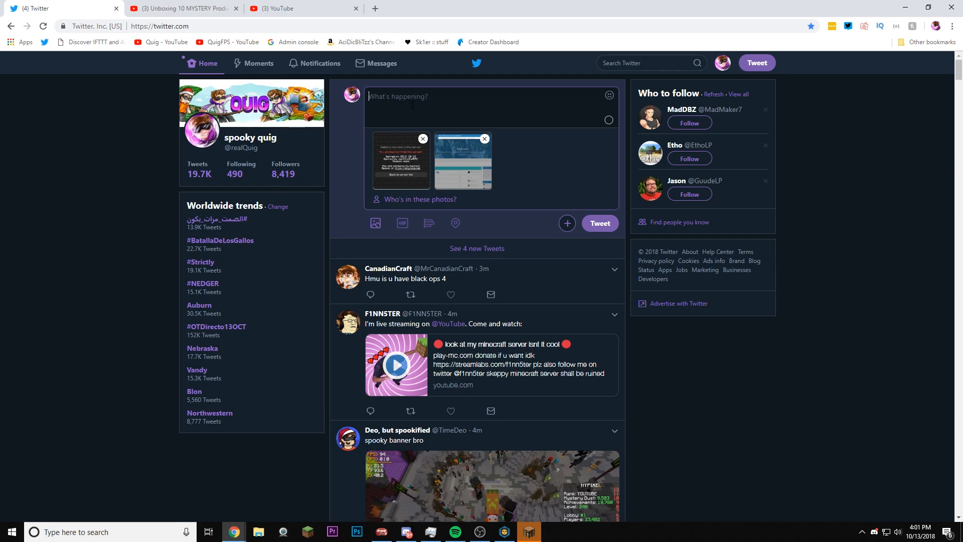
type("Someone")
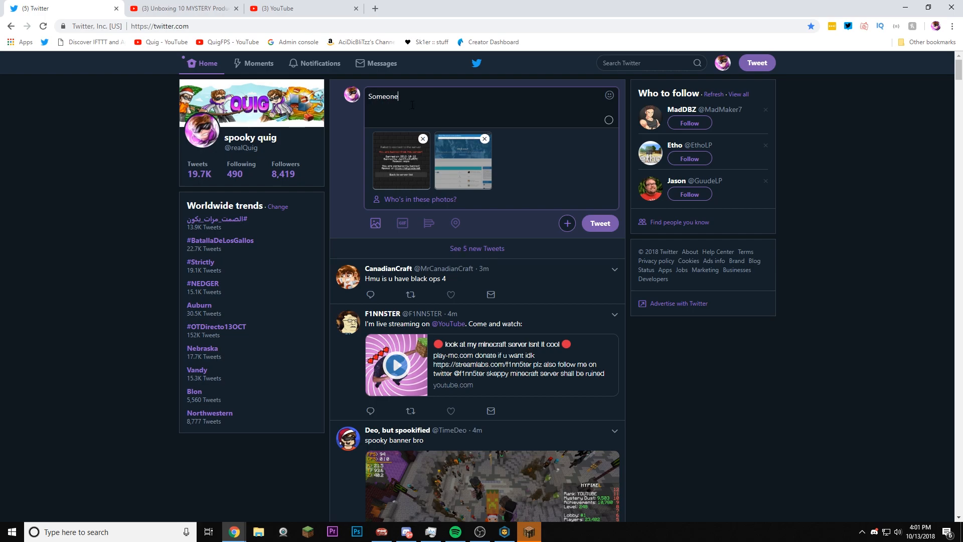
type("didn't think this")
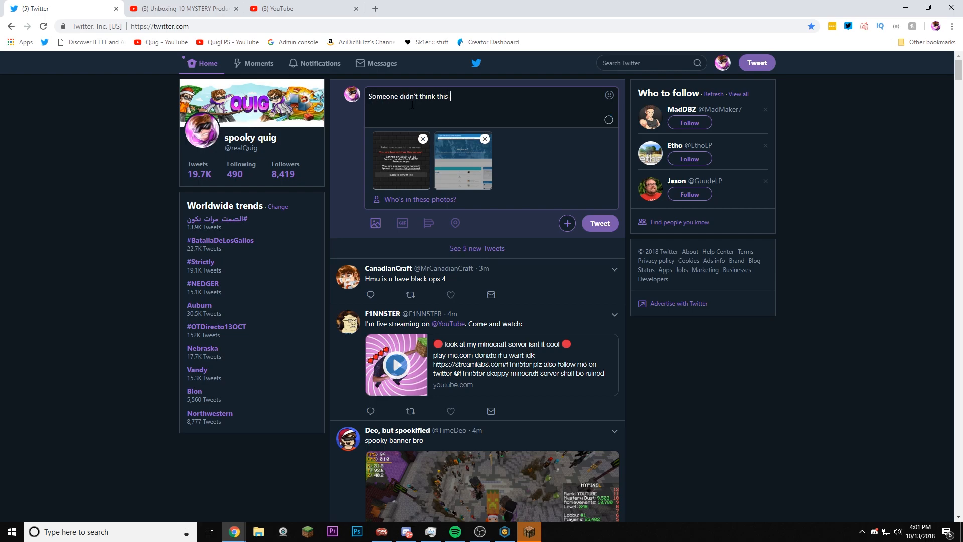
type("through @jack")
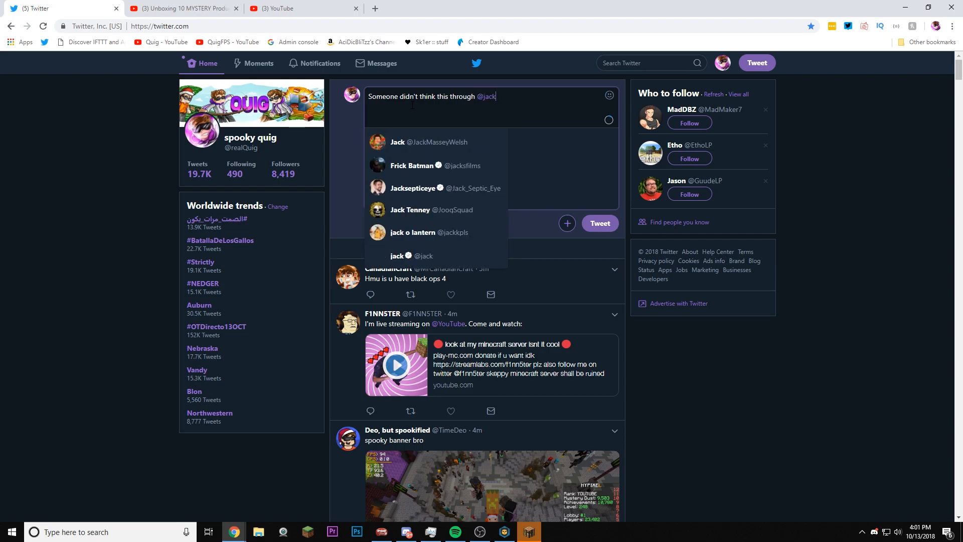
left_click(429, 141)
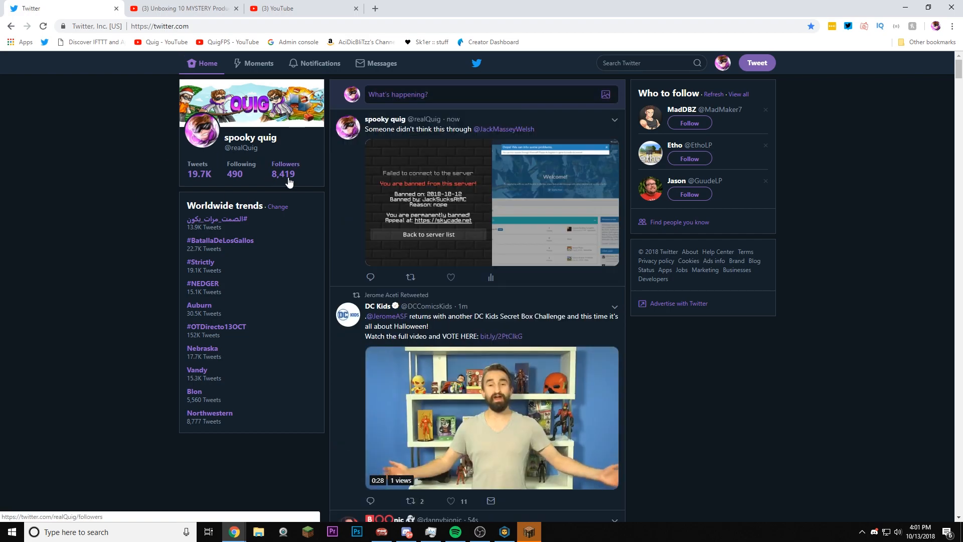
mouse_move(377, 232)
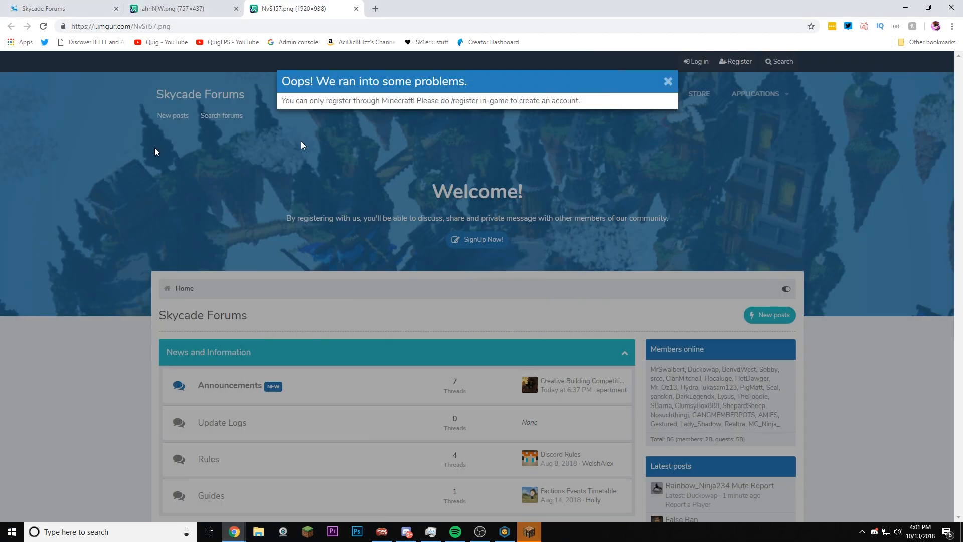
mouse_move(365, 102)
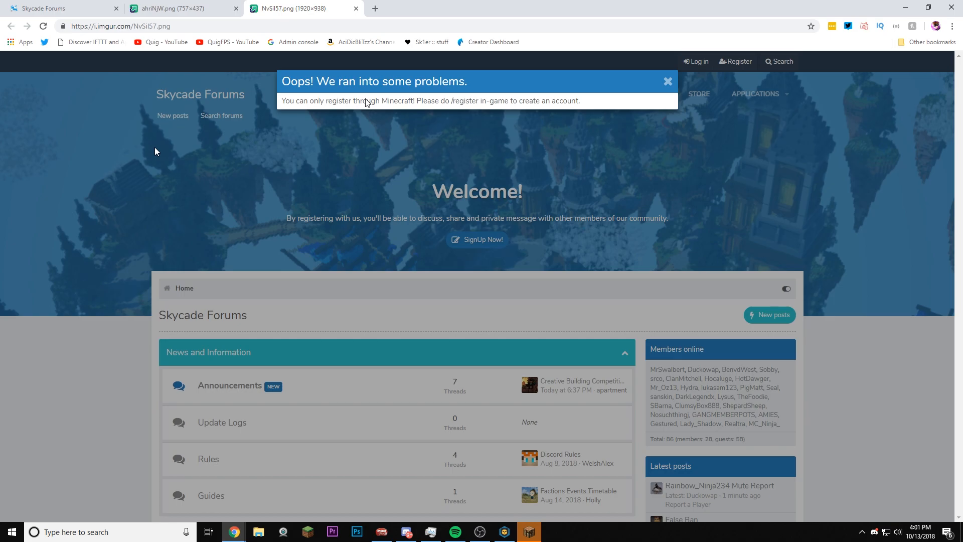
mouse_move(169, 152)
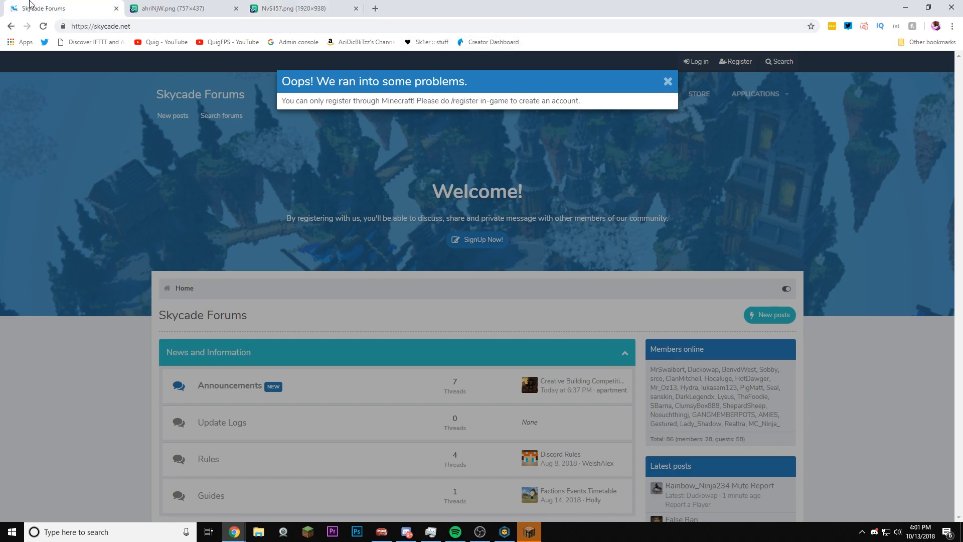
- Return to Skycade Forums and enter the Appeal a Punishment section under Support
left_click(669, 81)
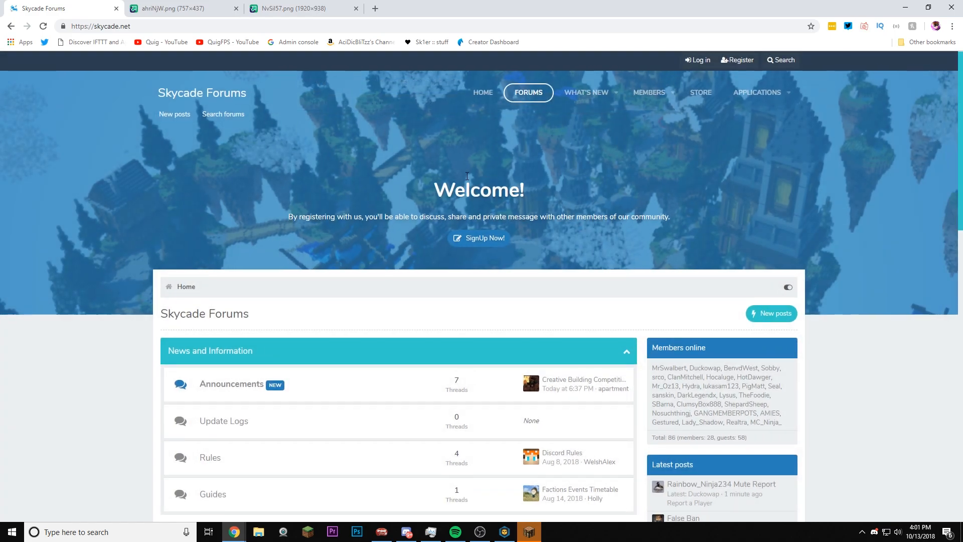
scroll("down", 3)
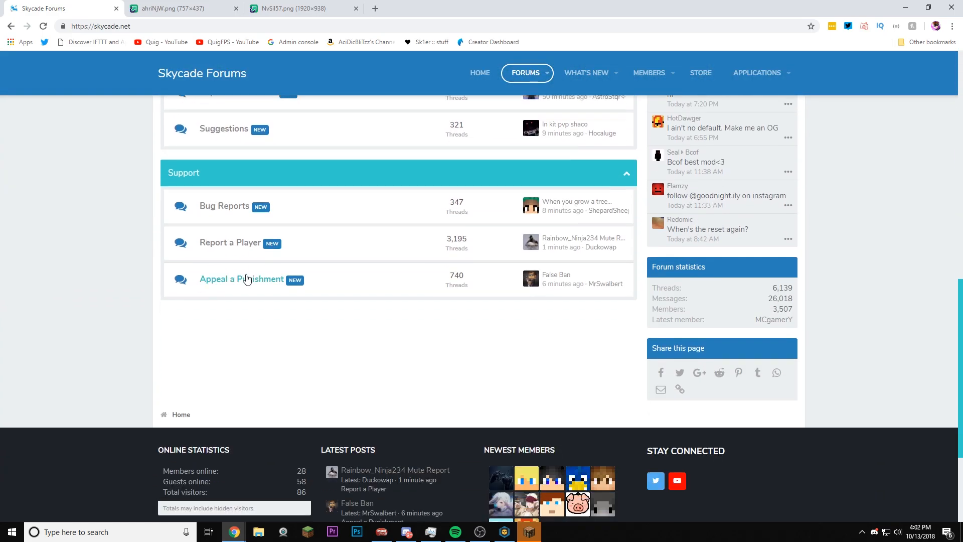
left_click(242, 279)
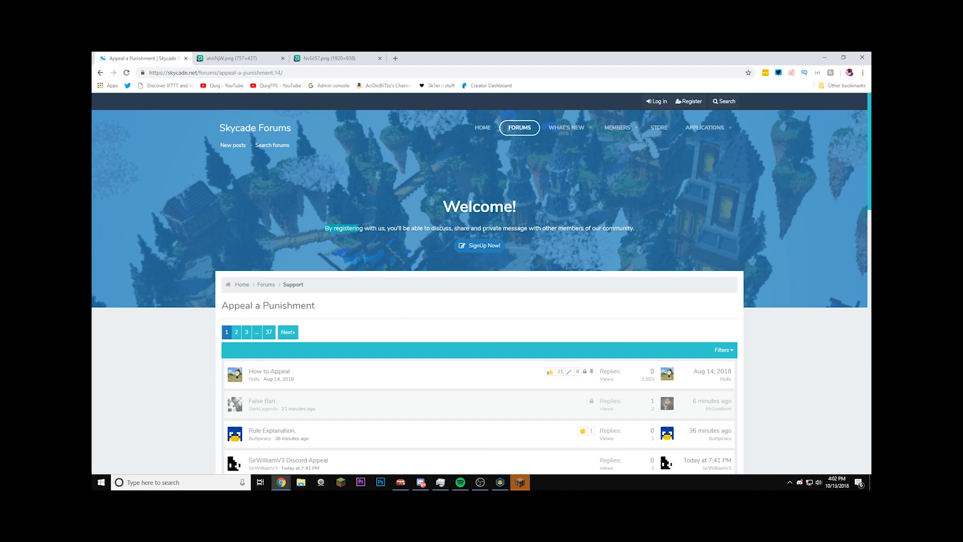
mouse_move(355, 237)
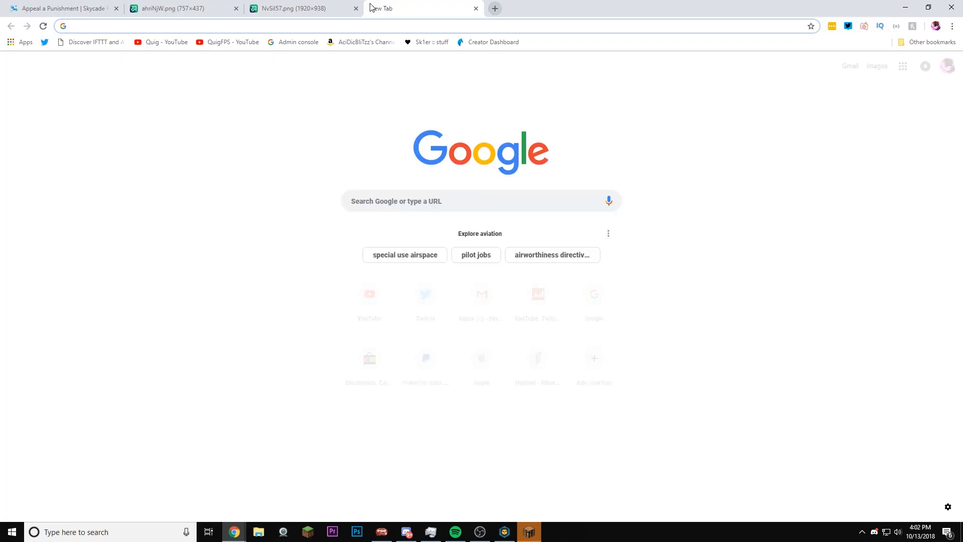
- Search 'english to english', translate 'registering' in Google Translate, then return to the appeal forum
type("english to english")
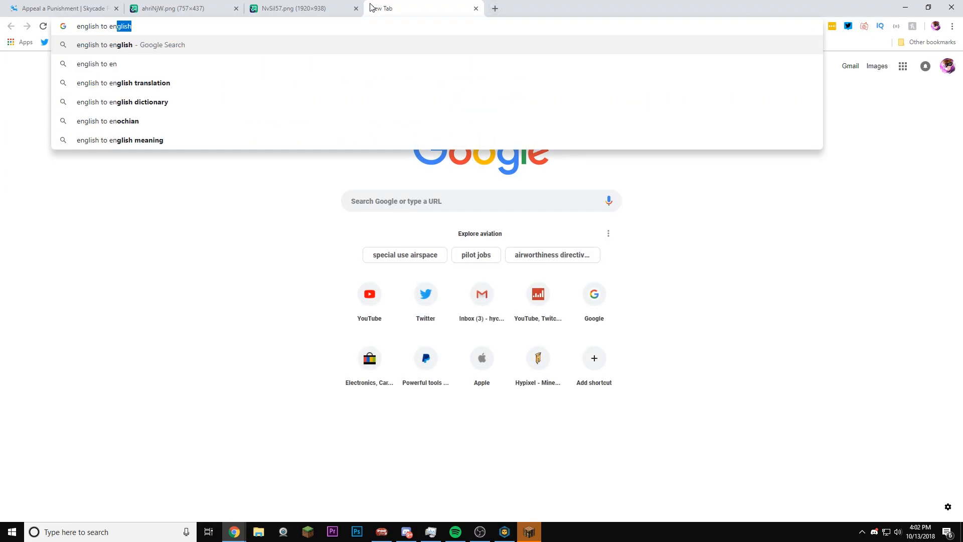
key("Return")
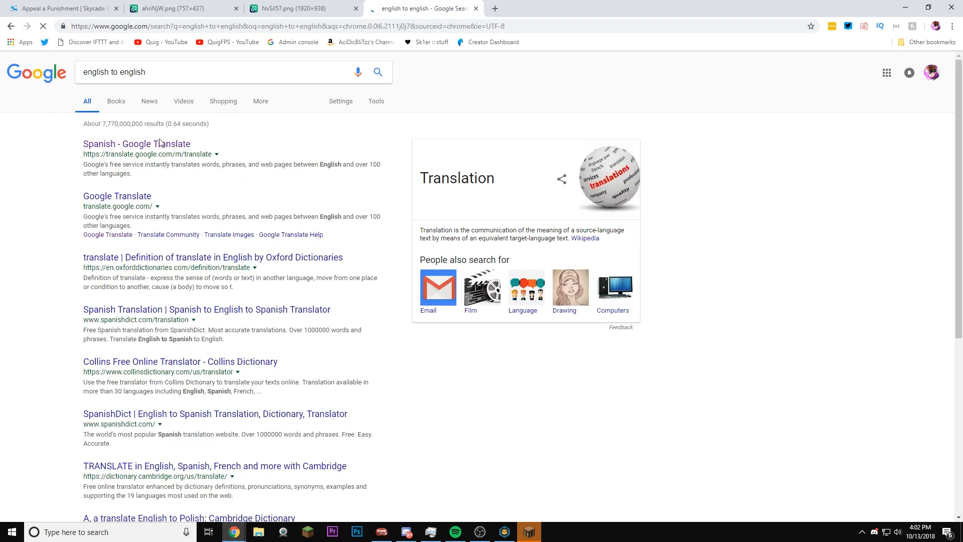
left_click(137, 144)
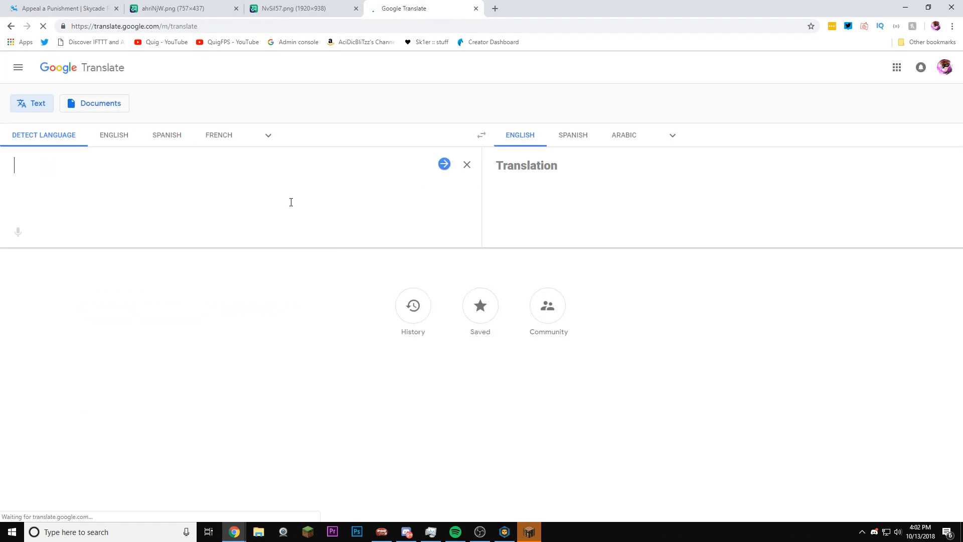
type("registering")
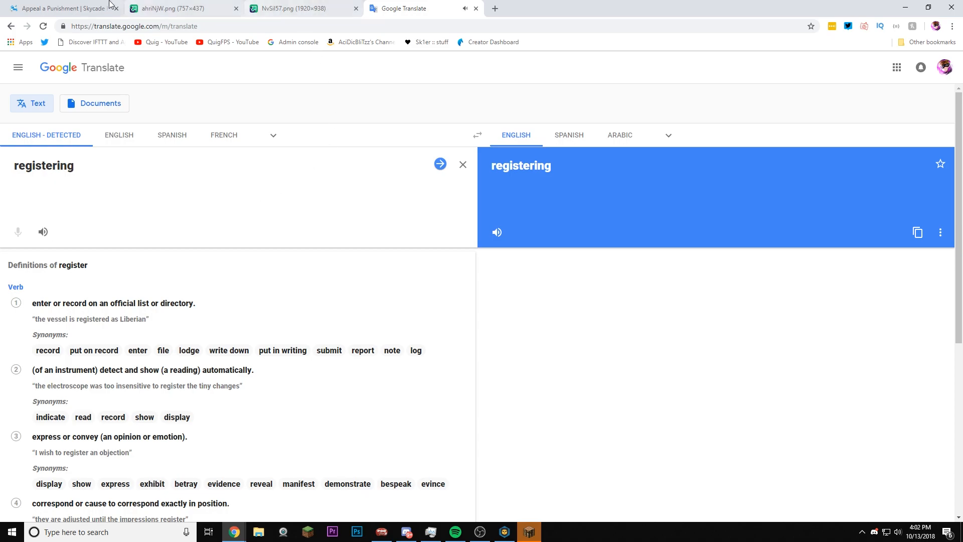
left_click(61, 8)
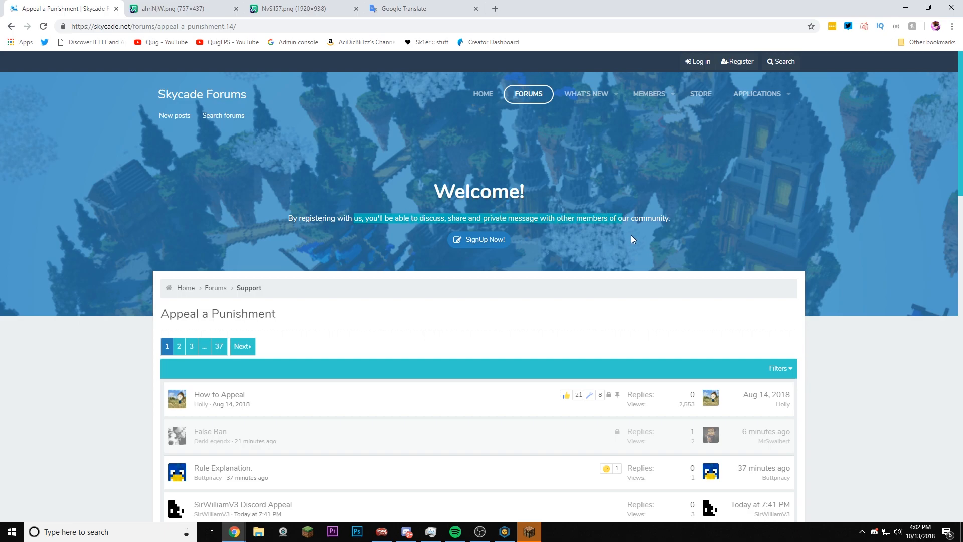
- Read down the How to Appeal thread and follow its discord.gg link for users without a forums account
scroll("down", 3)
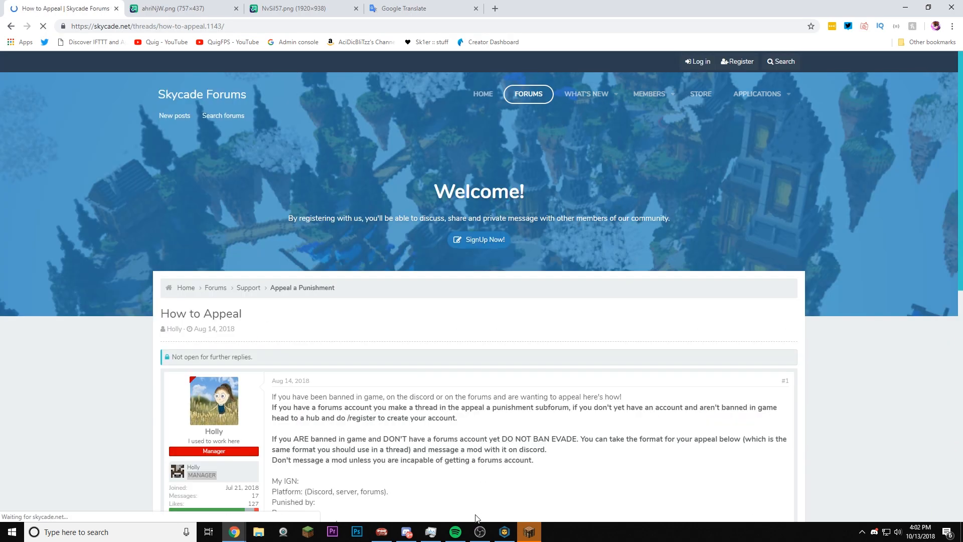
scroll("down", 3)
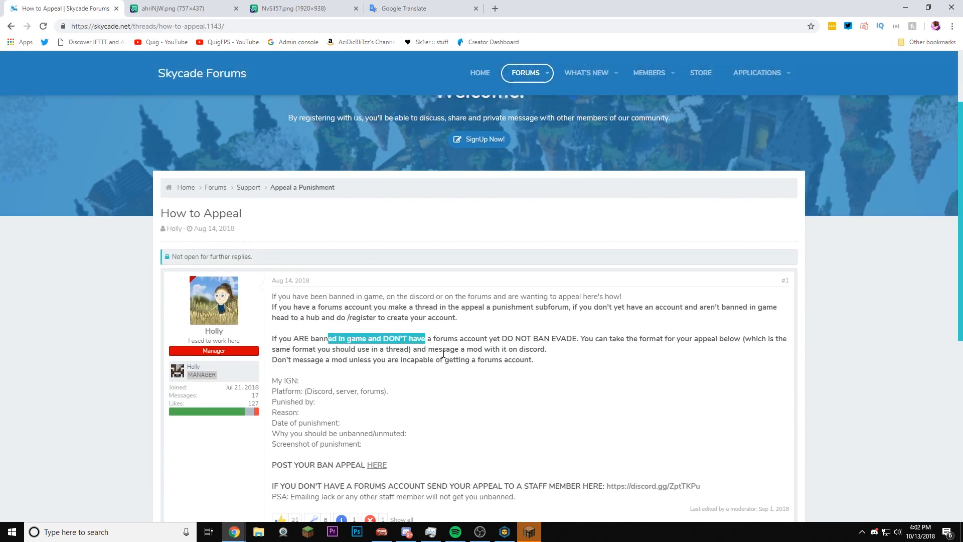
scroll("down", 3)
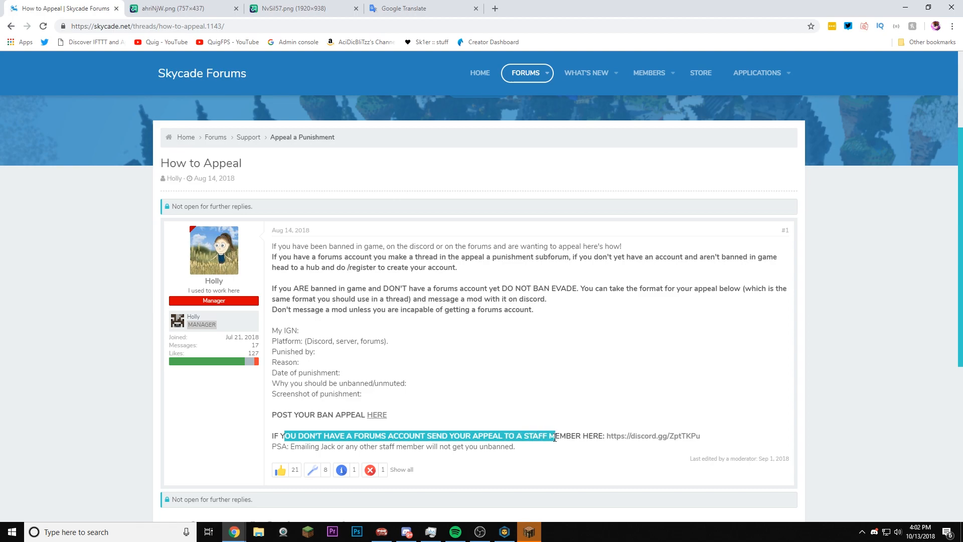
left_click(653, 436)
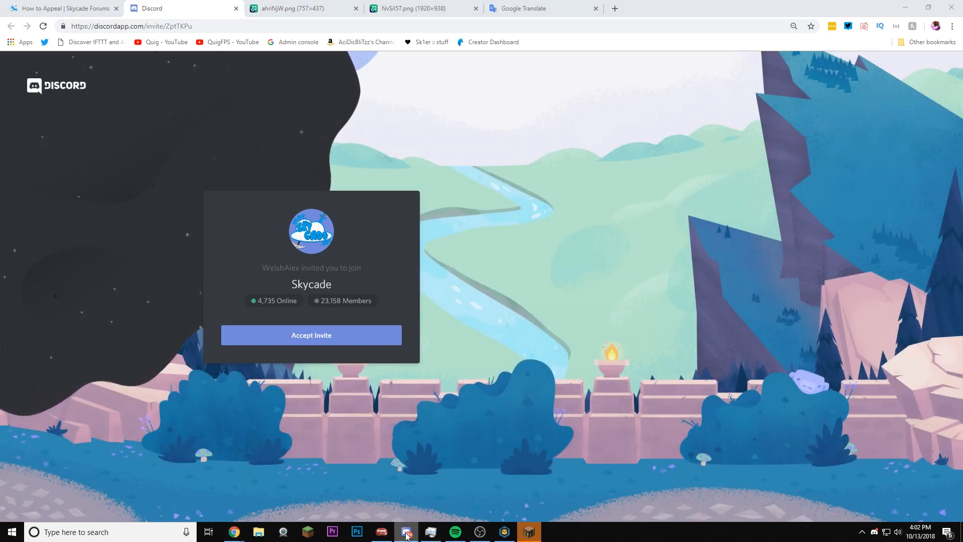
- Accept the Skycade server invite, bring up the Discord app, and return to the browser confirmation
left_click(311, 335)
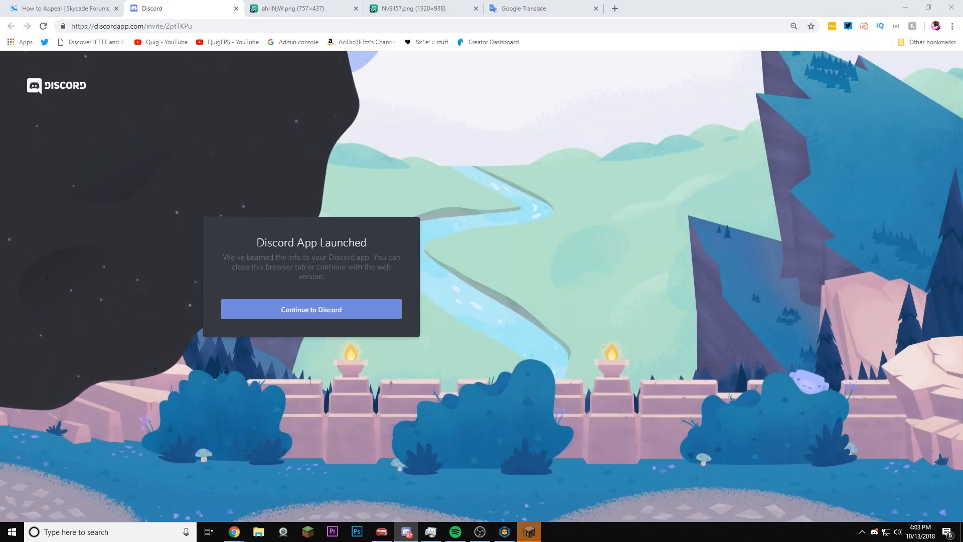
left_click(311, 309)
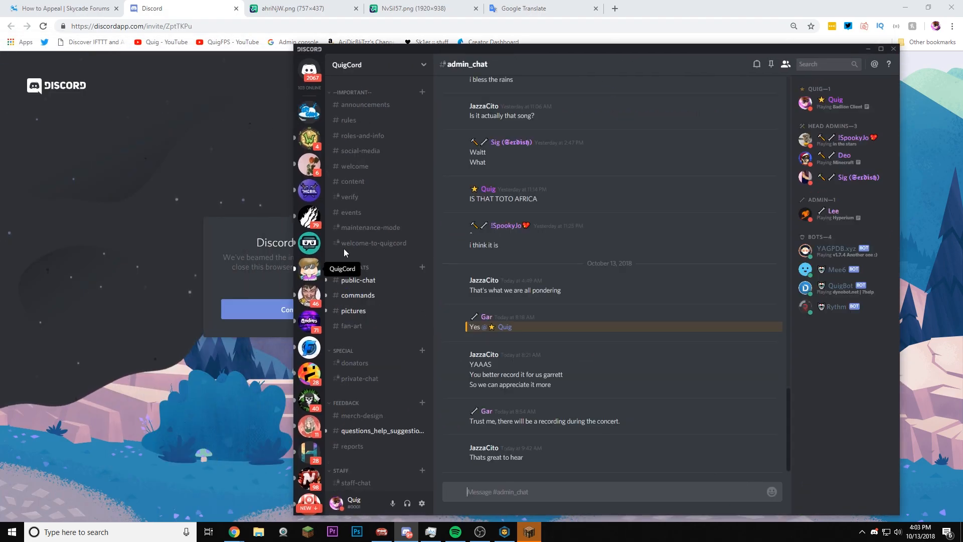
left_click(359, 280)
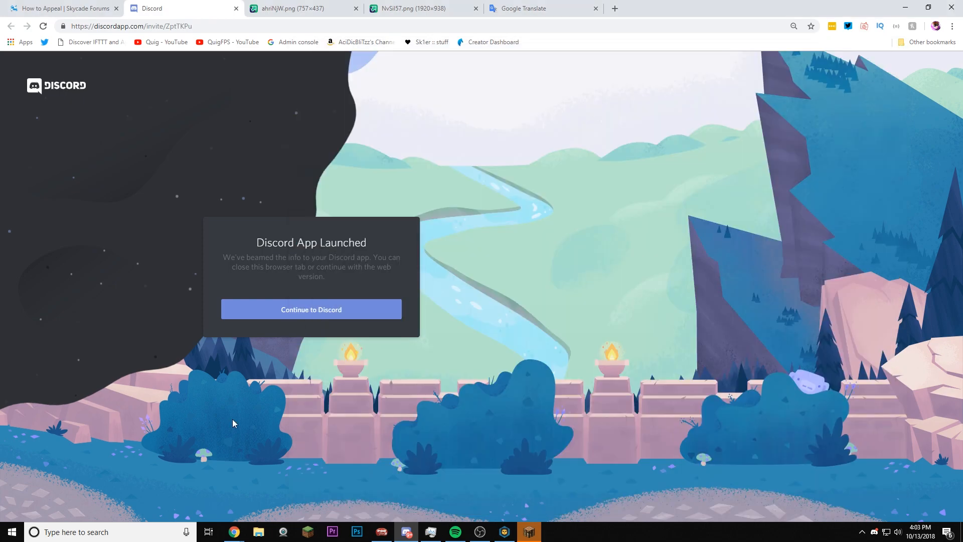
mouse_move(407, 532)
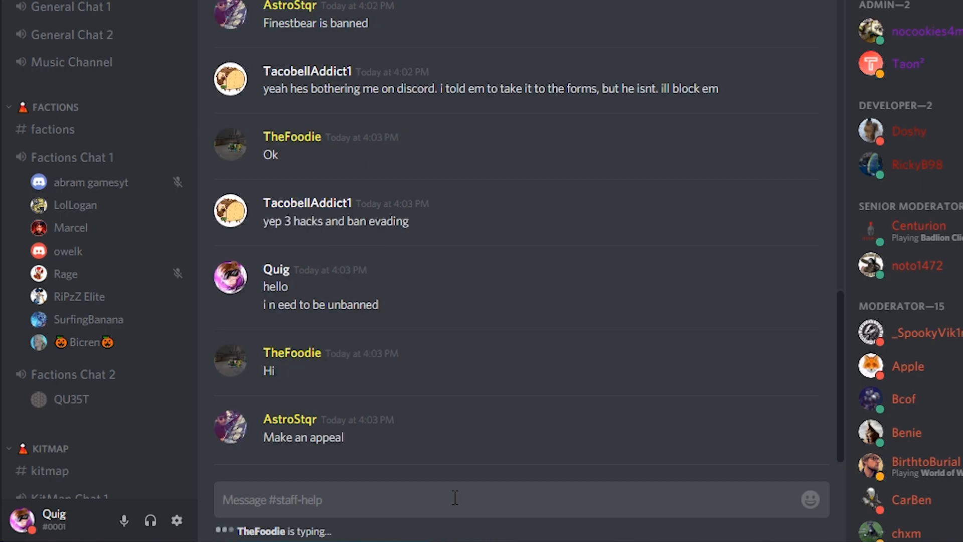
- Draft the reply 'i cant make an ac' in the Skycade #staff-help channel
type("i cant make an ac")
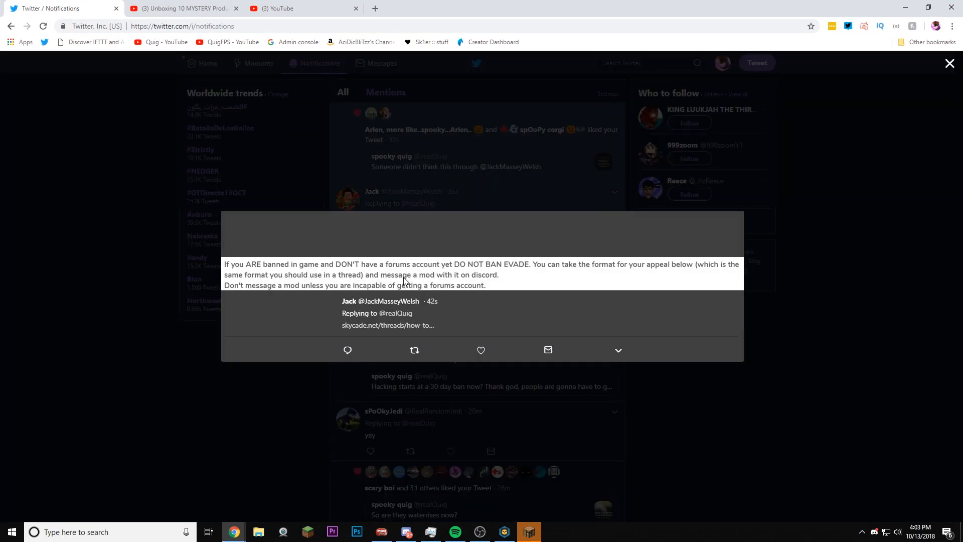
mouse_move(134, 292)
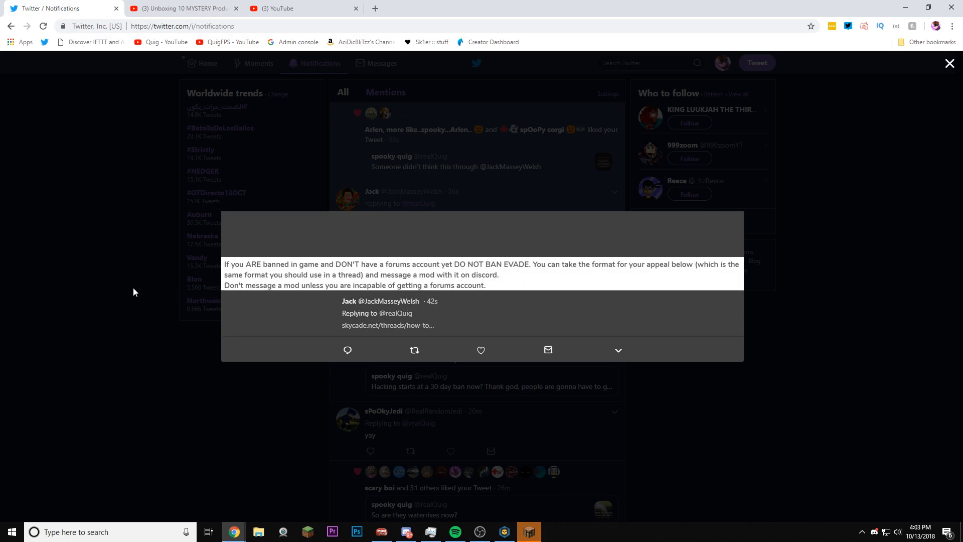
- Reply under the appeal-guide tweet with 'DISABLED HACK' about disabled DMs and post it
left_click(950, 63)
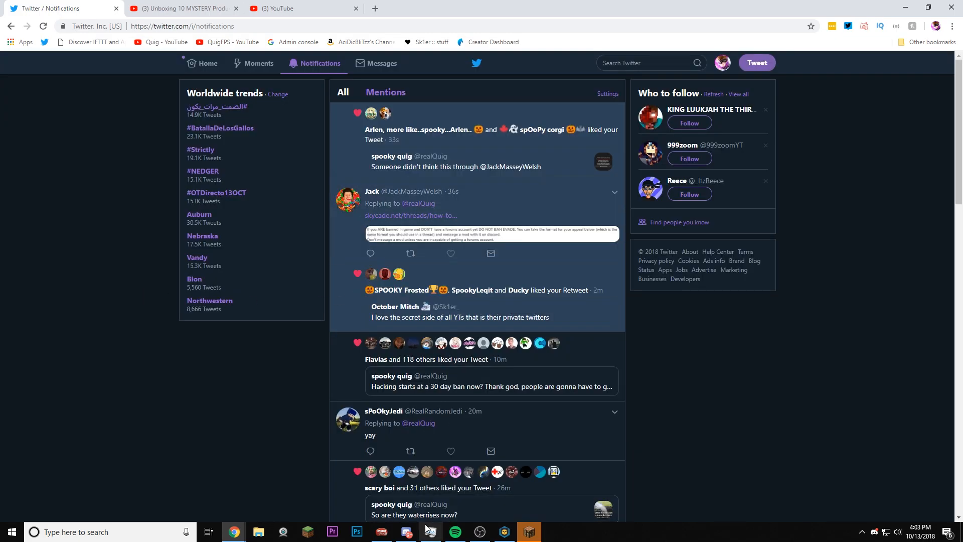
left_click(405, 532)
type("WHAT IF I HAVE DMS")
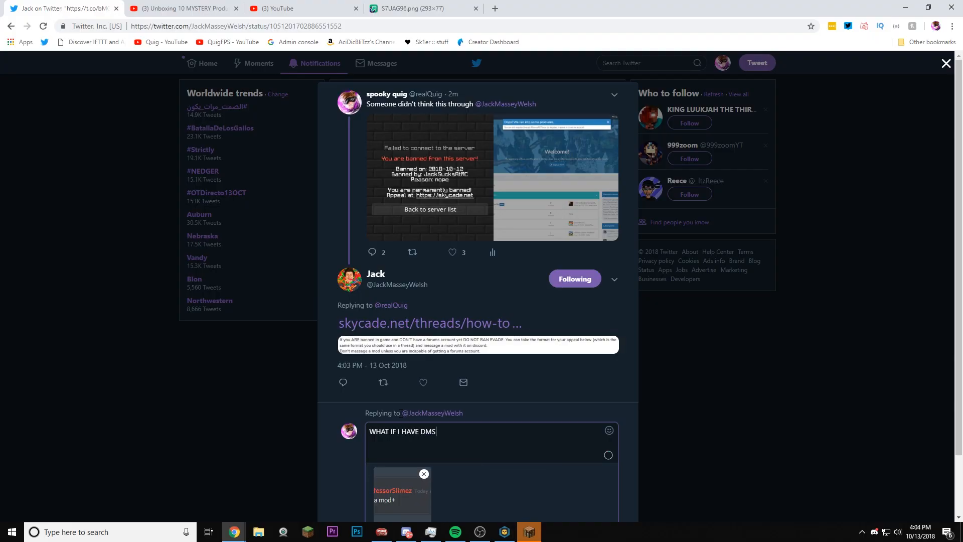
type("DISABLED HACK")
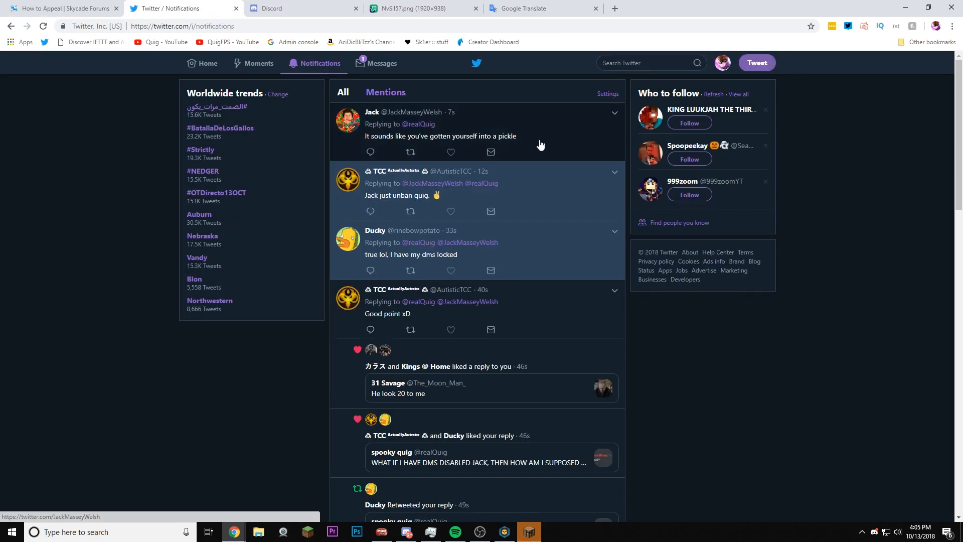
left_click(440, 135)
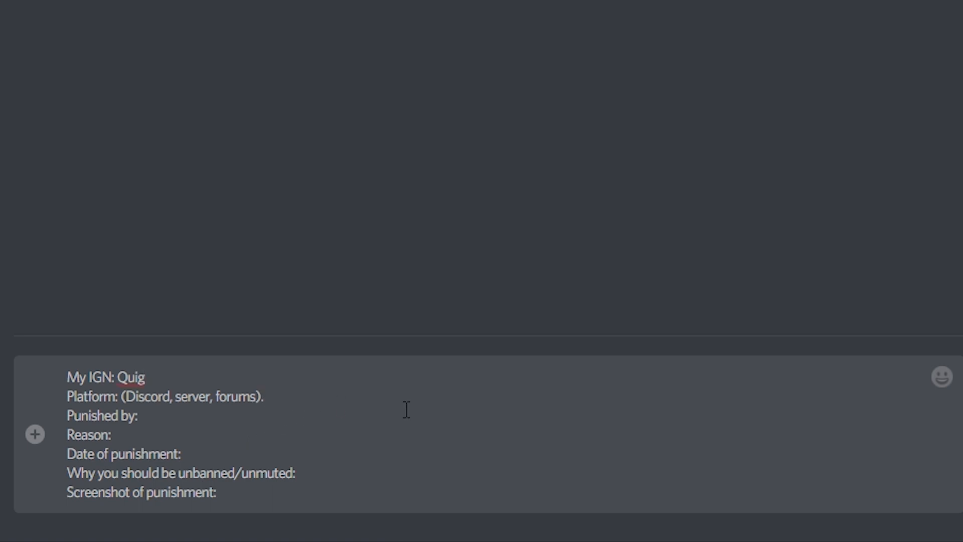
- Fill the appeal template: platform Server, punisher name, reason nope, date 10/12/2018, and start 'i did not'
type("Ser")
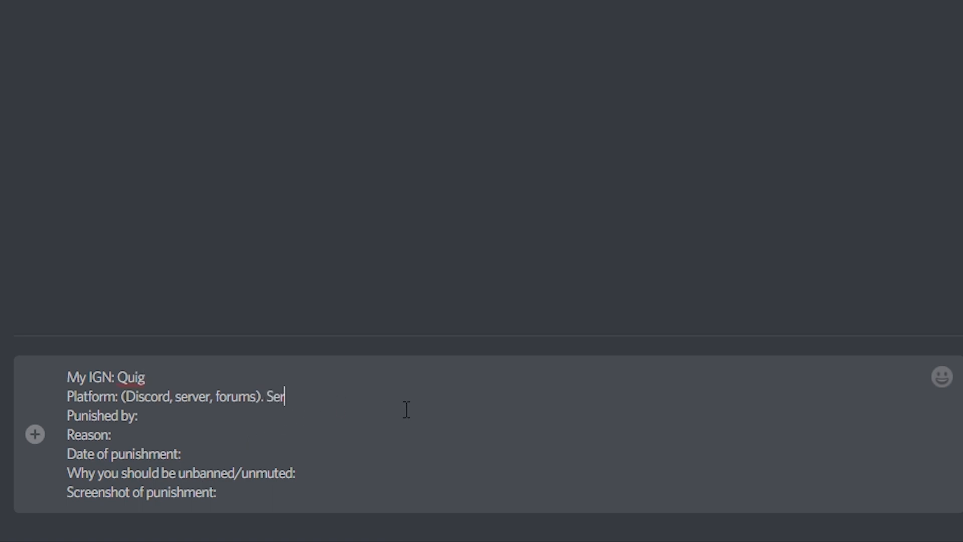
type("ver")
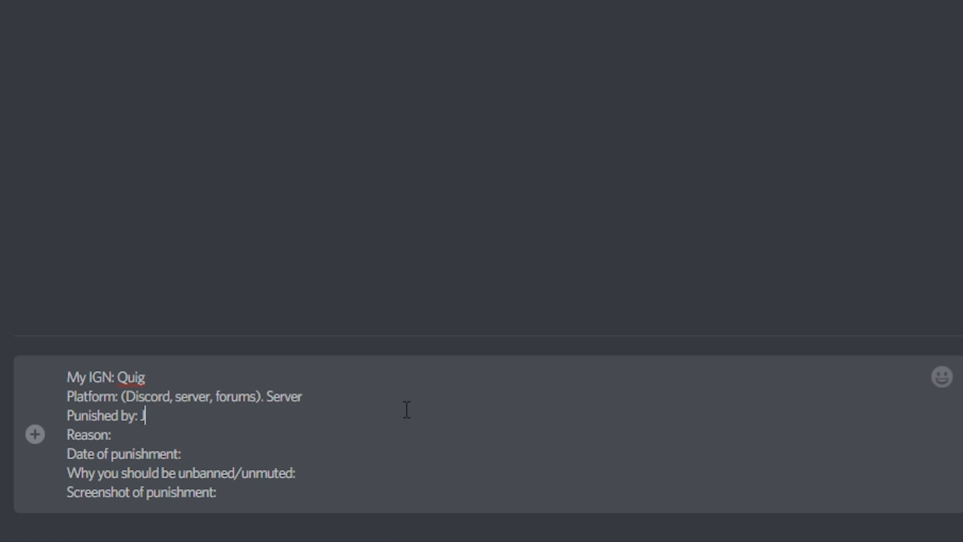
type("ackSucksAtLife")
left_click(496, 435)
type(" n")
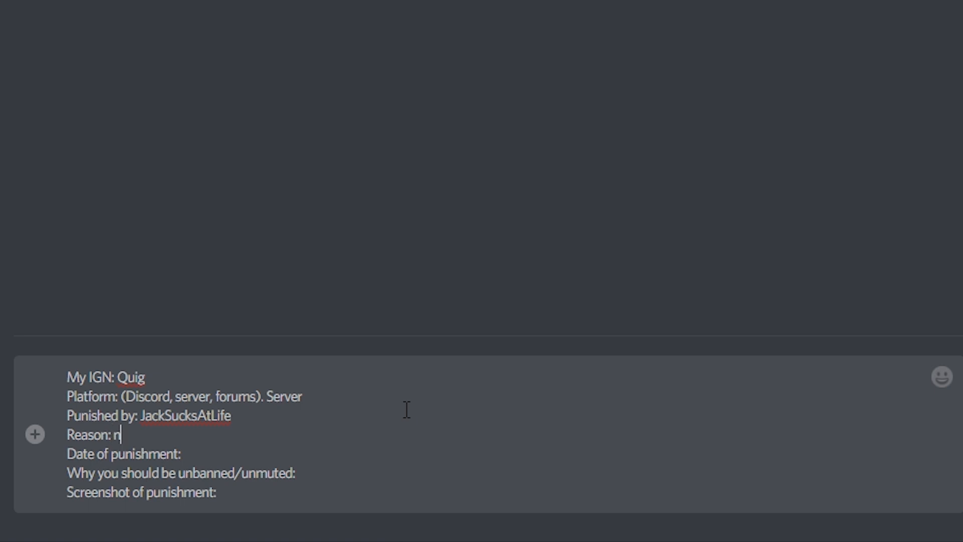
type("ope")
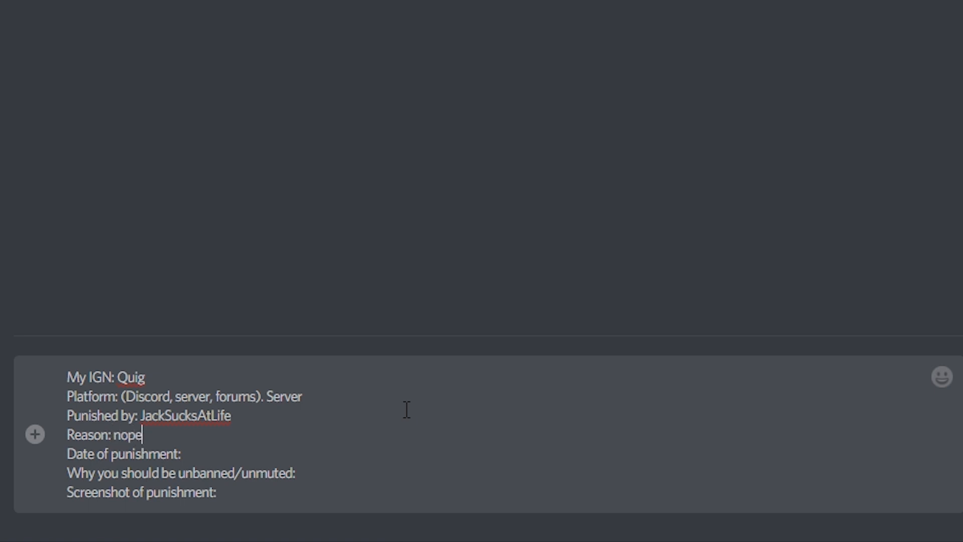
type("10")
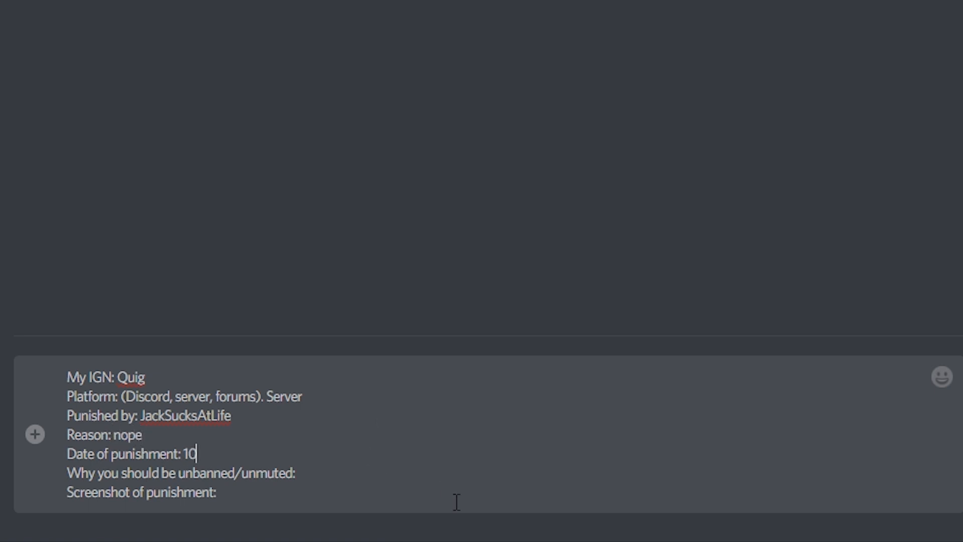
type("/12/2")
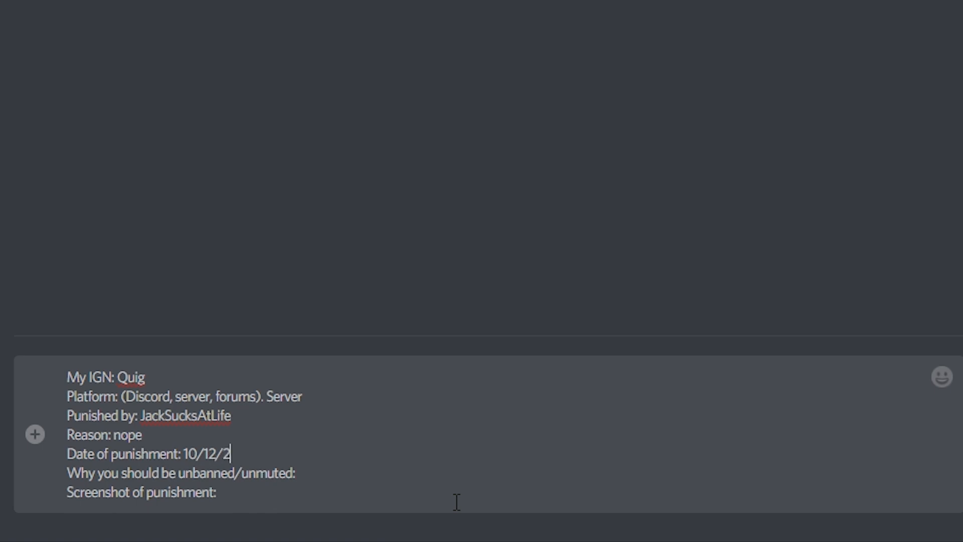
type("018")
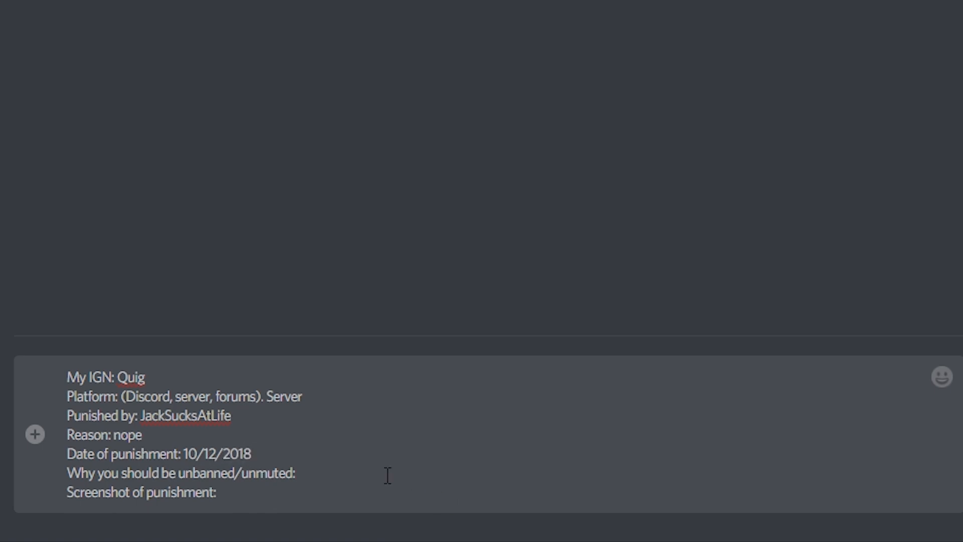
type("i")
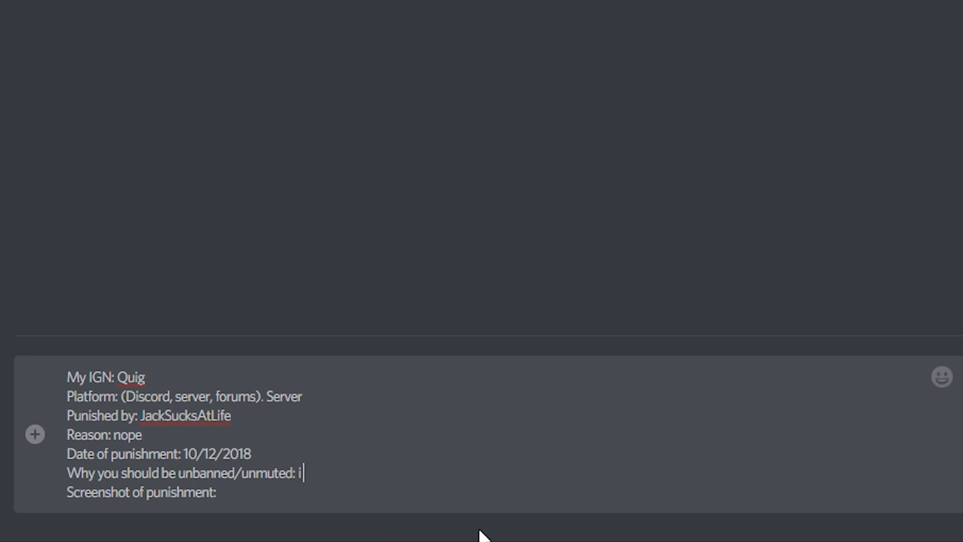
type("did not")
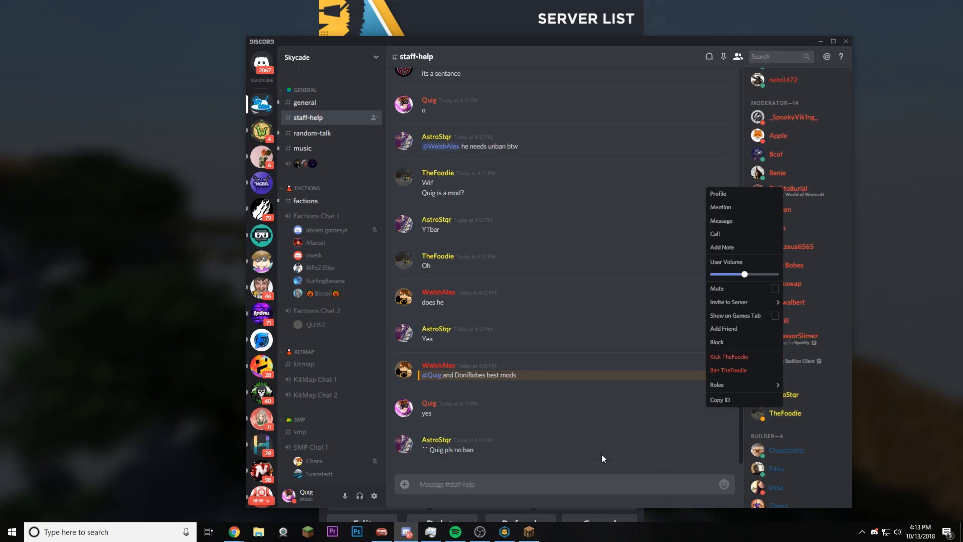
left_click(603, 459)
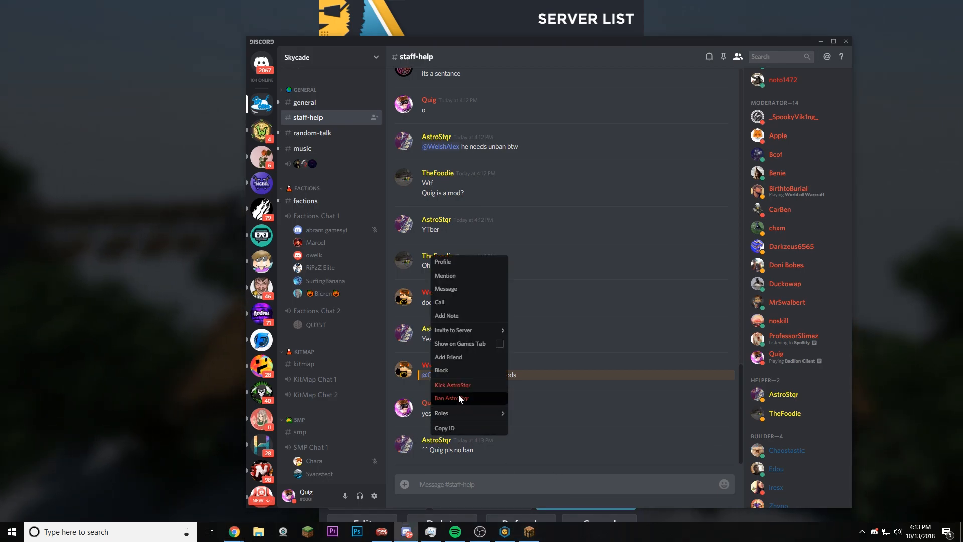
left_click(443, 261)
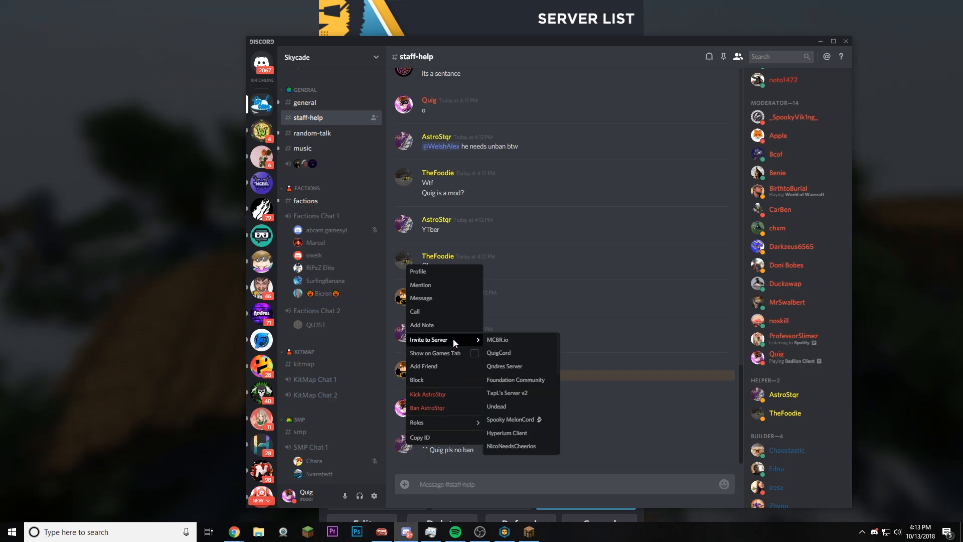
left_click(584, 338)
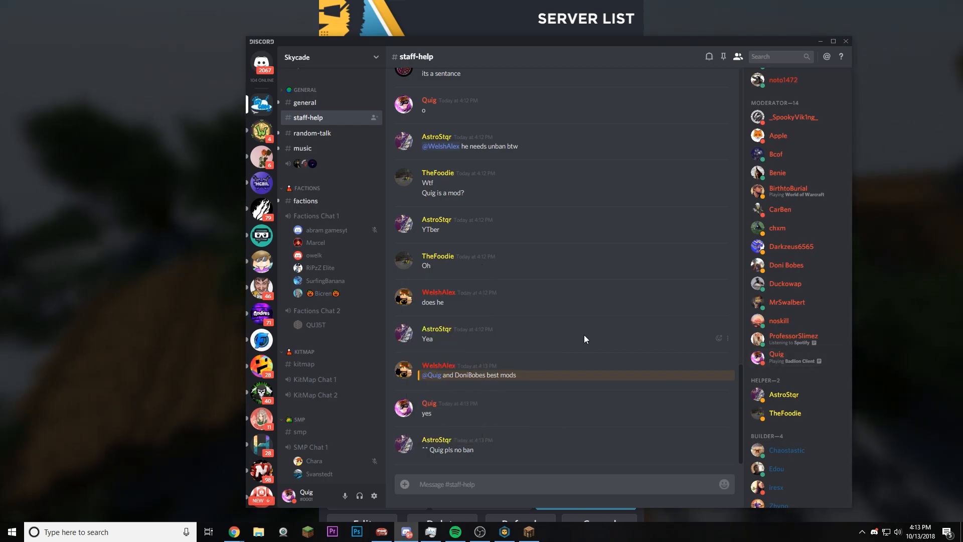
left_click(777, 354)
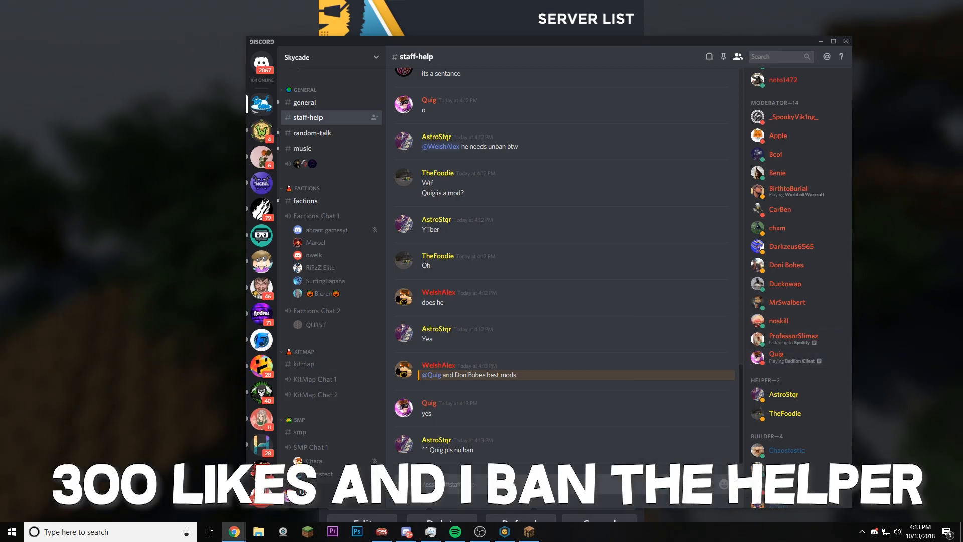
mouse_move(490, 321)
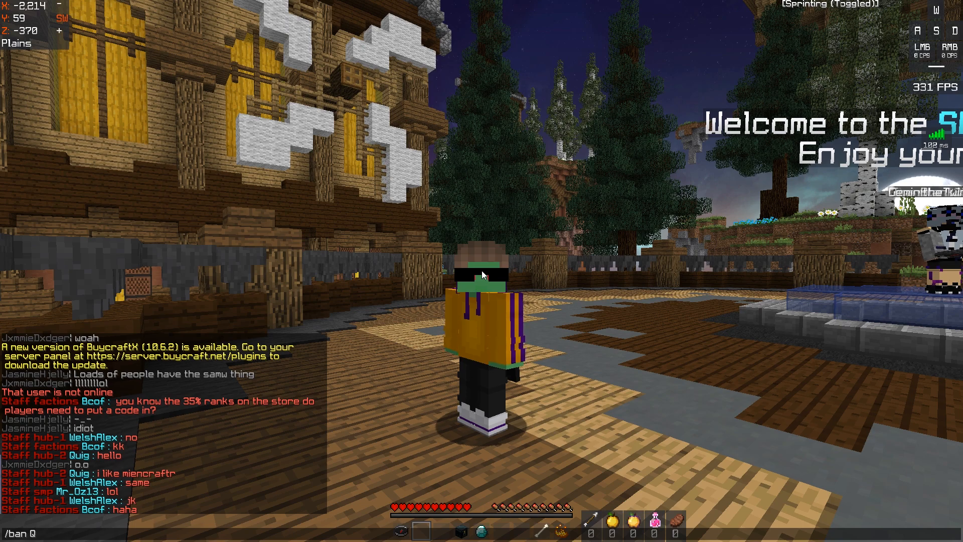
- Ban yourself (Quig) for 1 second with reason 'pls sub' via the /ban command
type("uig 1s")
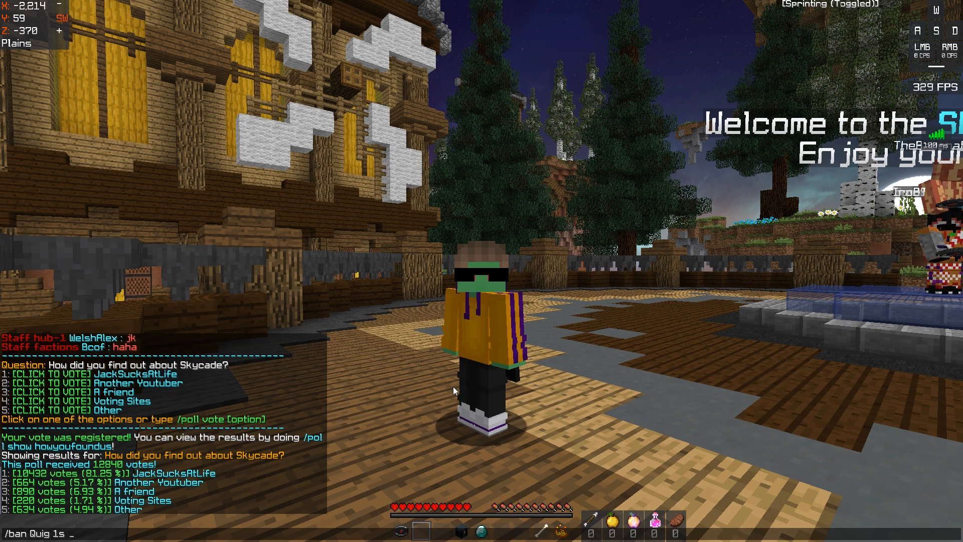
type("pls")
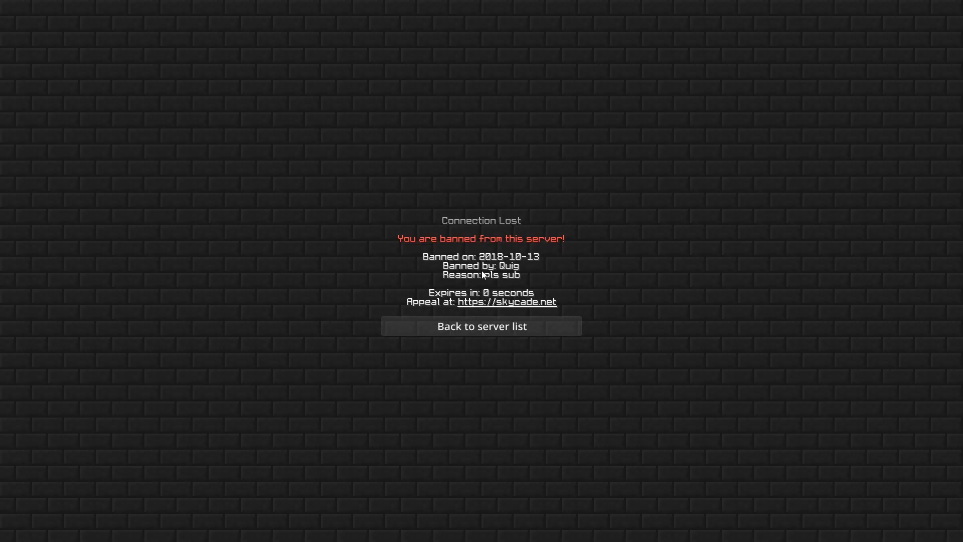
mouse_move(858, 234)
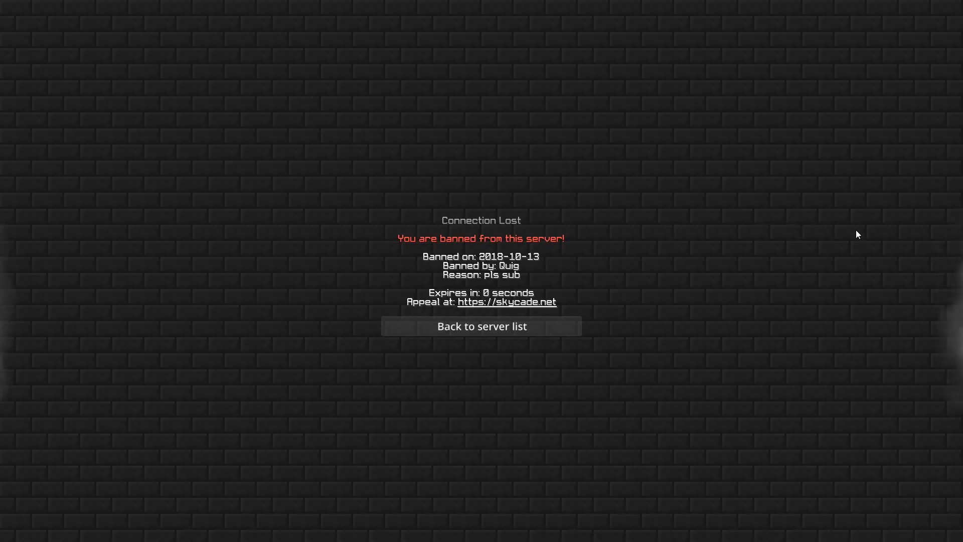